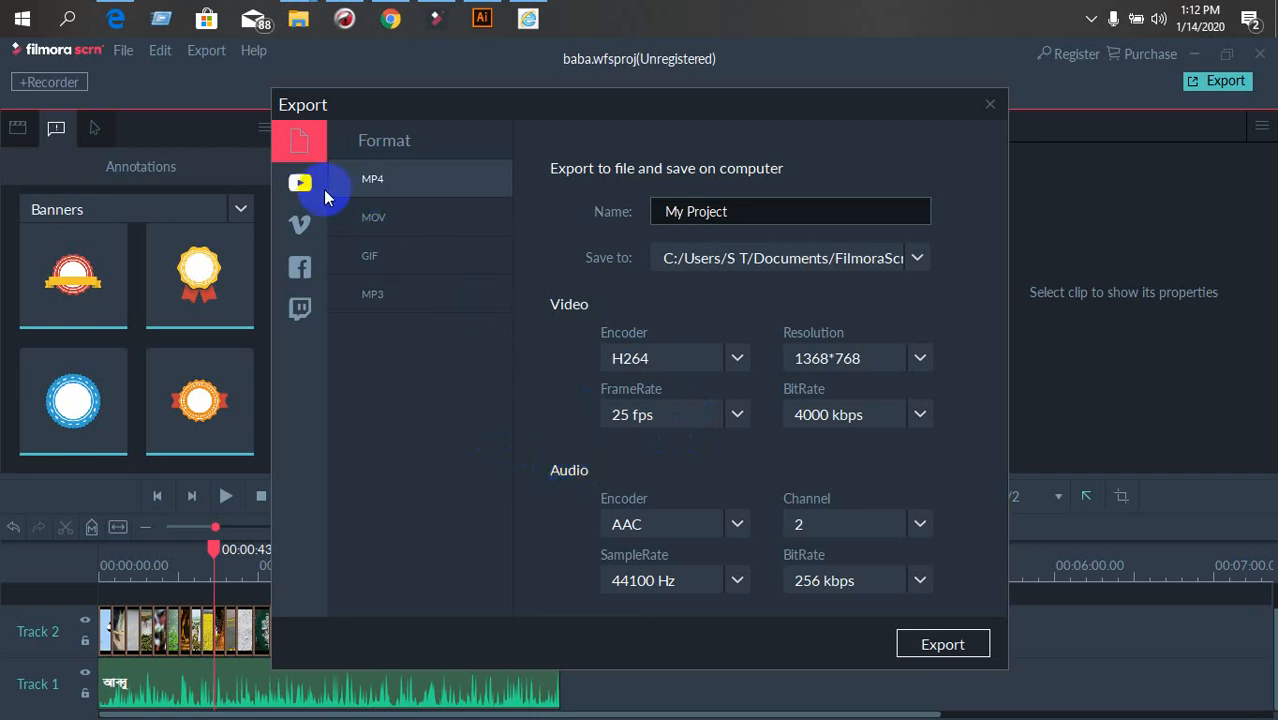
mouse_move(942, 643)
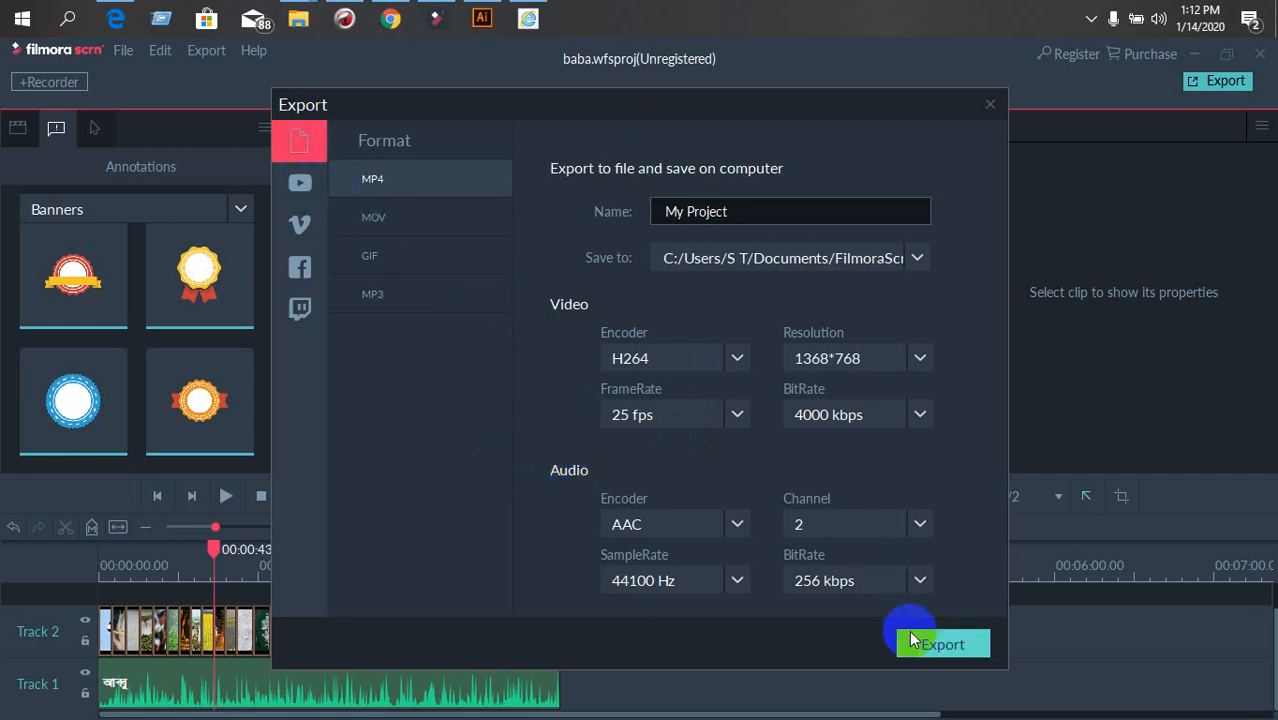
Attempt the MP4 export, hit the trial watermark notice, and dismiss the Register and Trial Hint dialogs
click(940, 643)
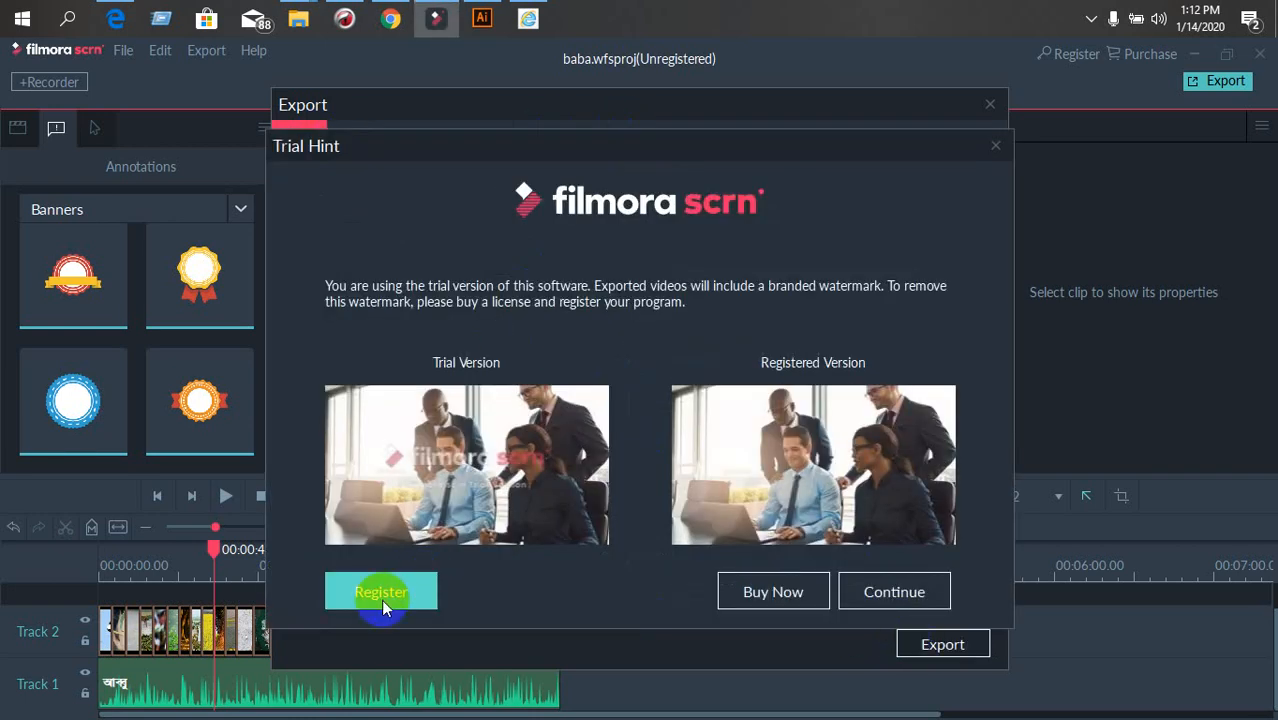
click(380, 591)
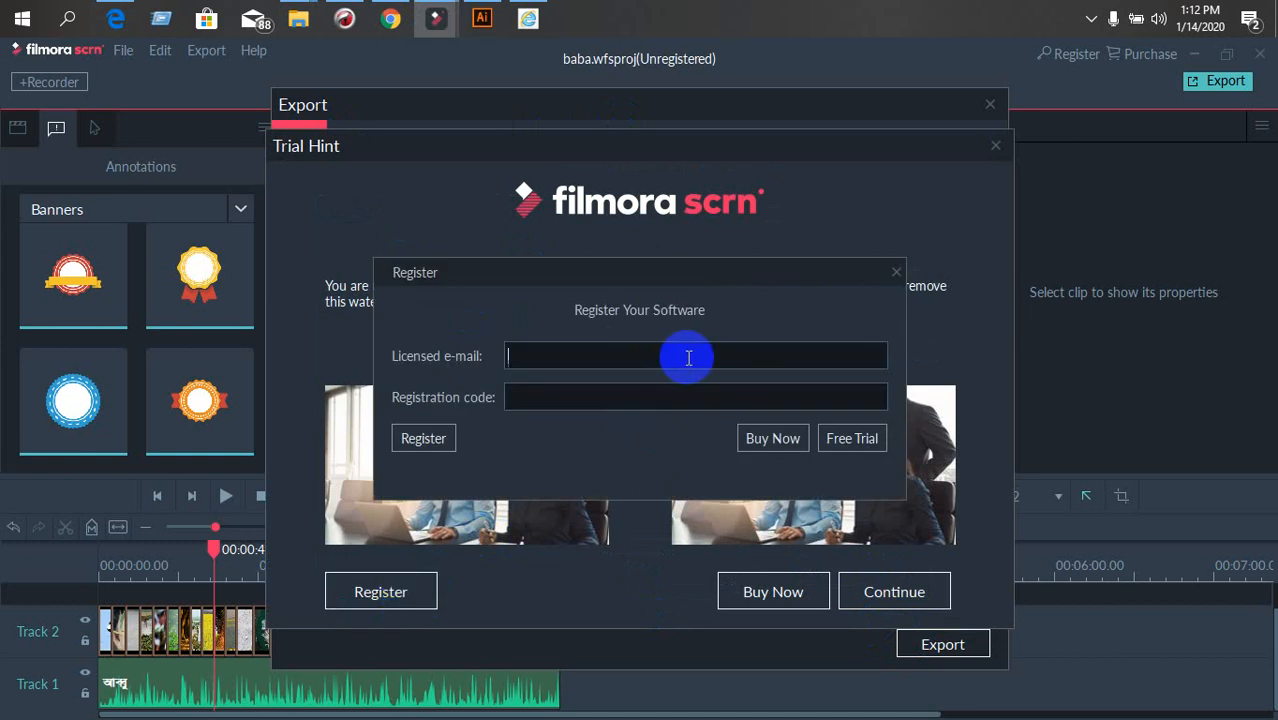
click(895, 271)
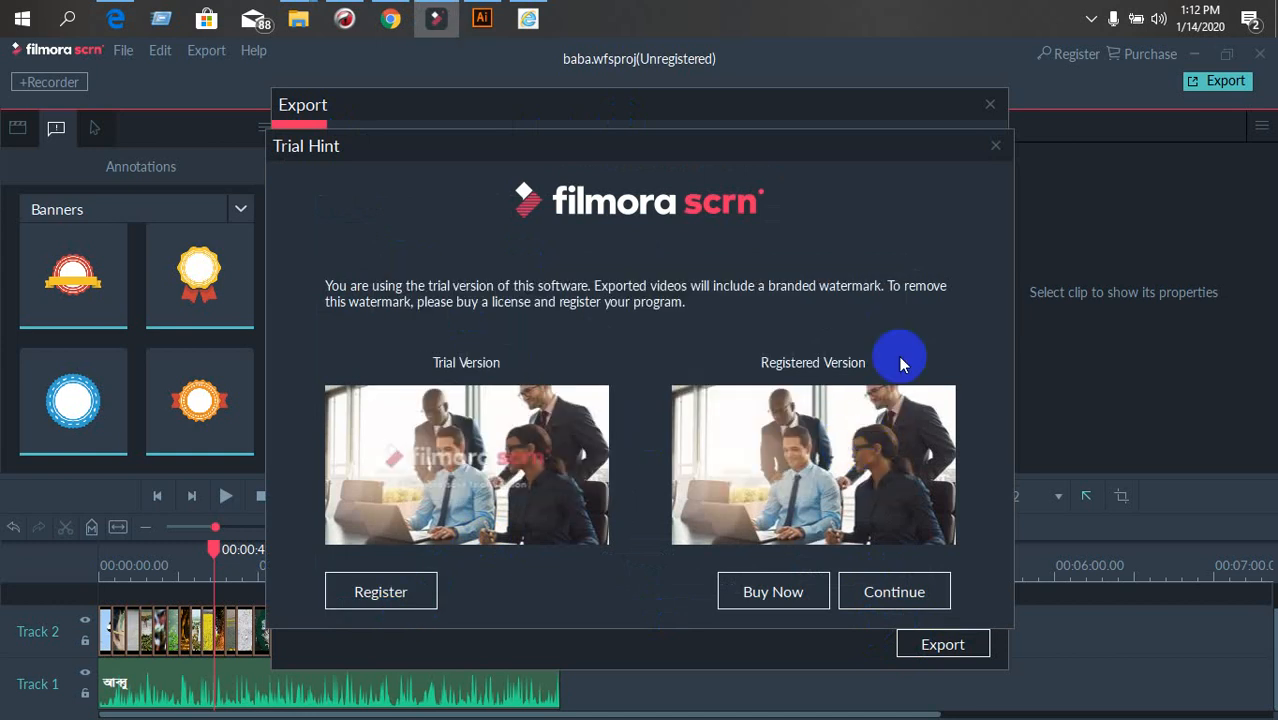
mouse_move(910, 545)
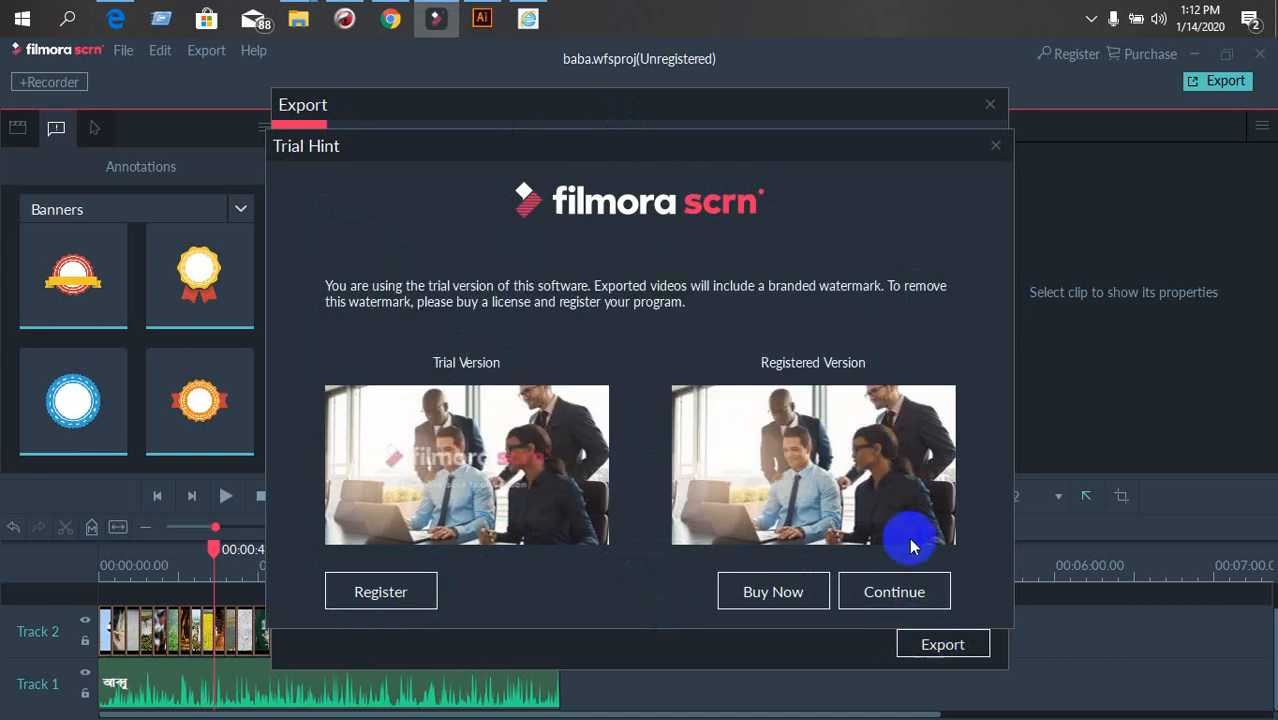
click(894, 591)
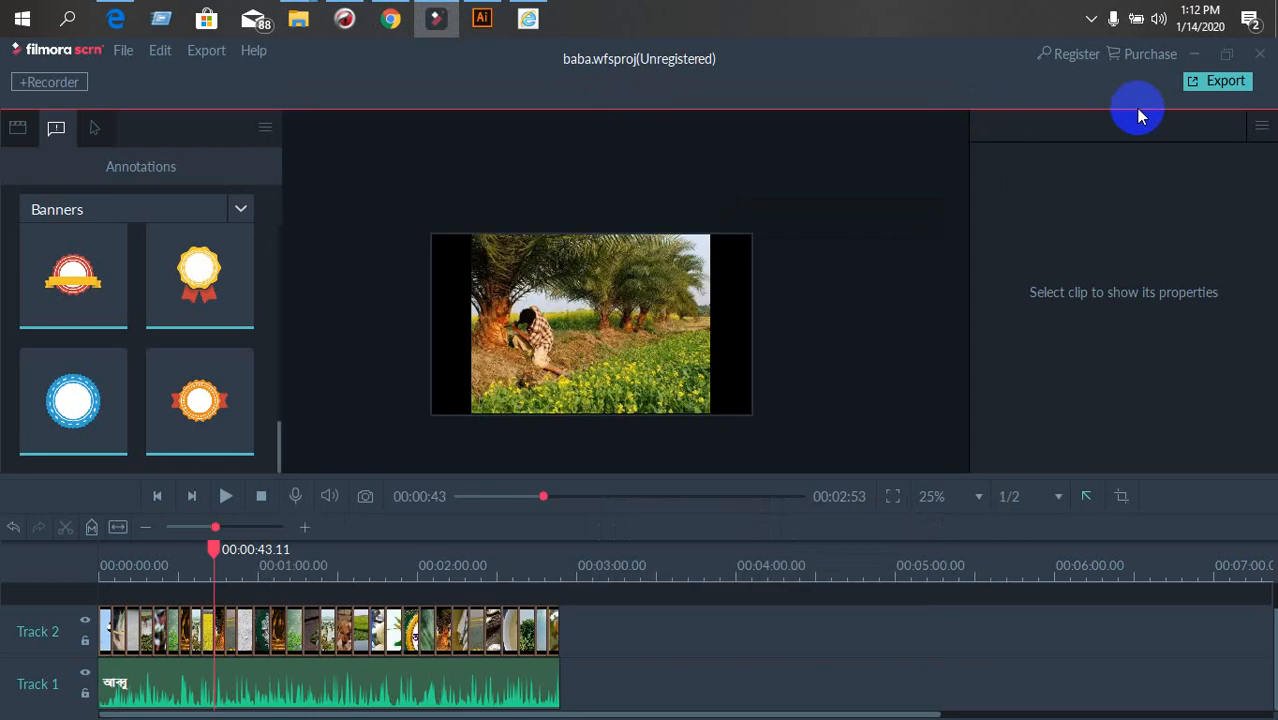
mouse_move(1100, 55)
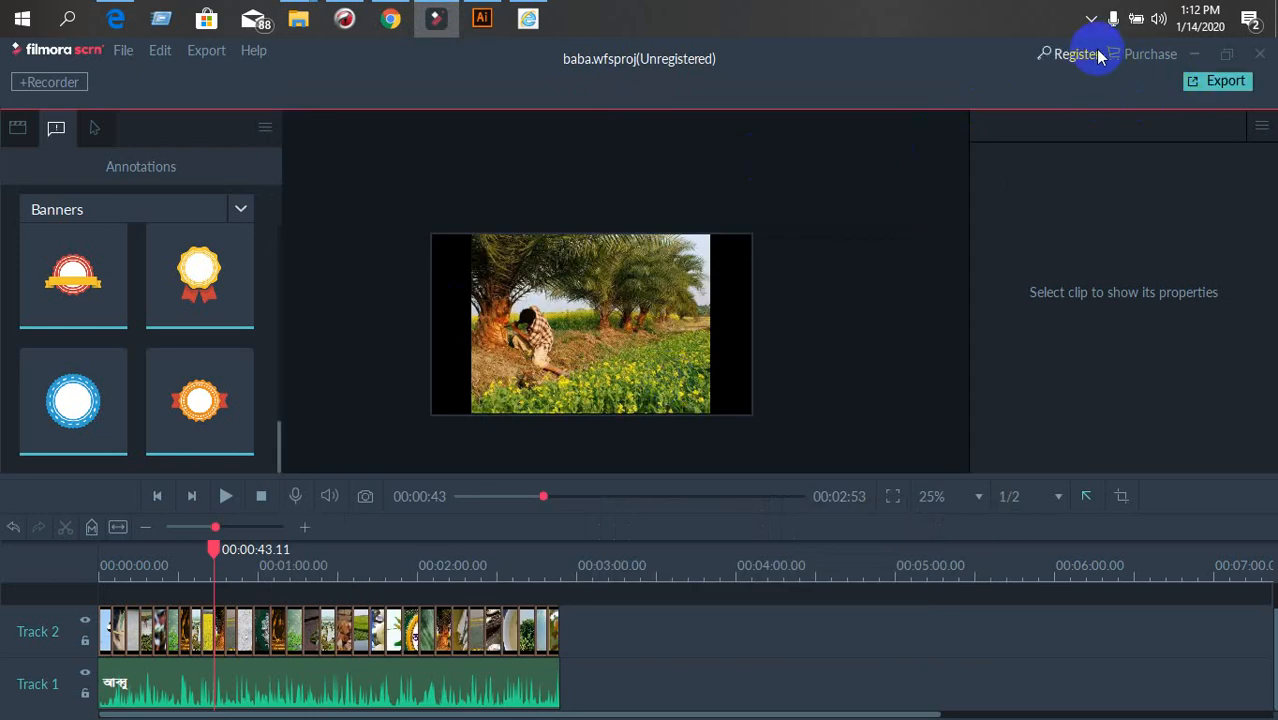
click(1076, 54)
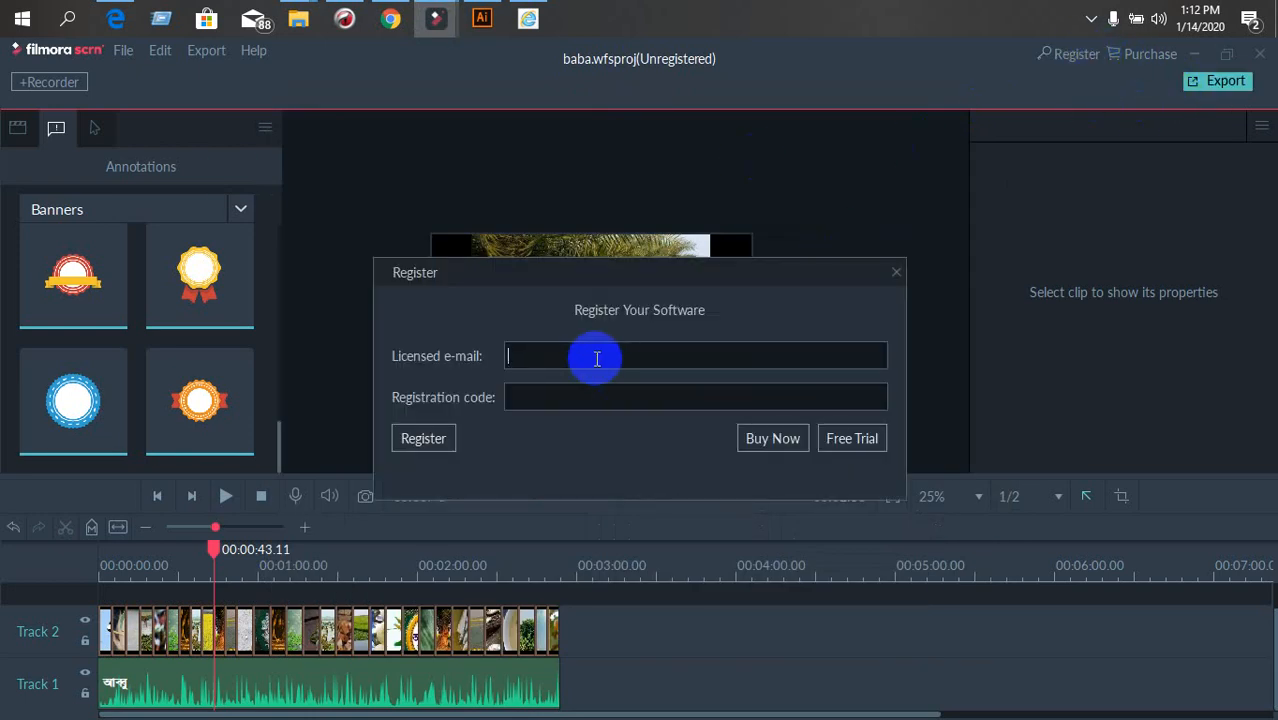
mouse_move(895, 330)
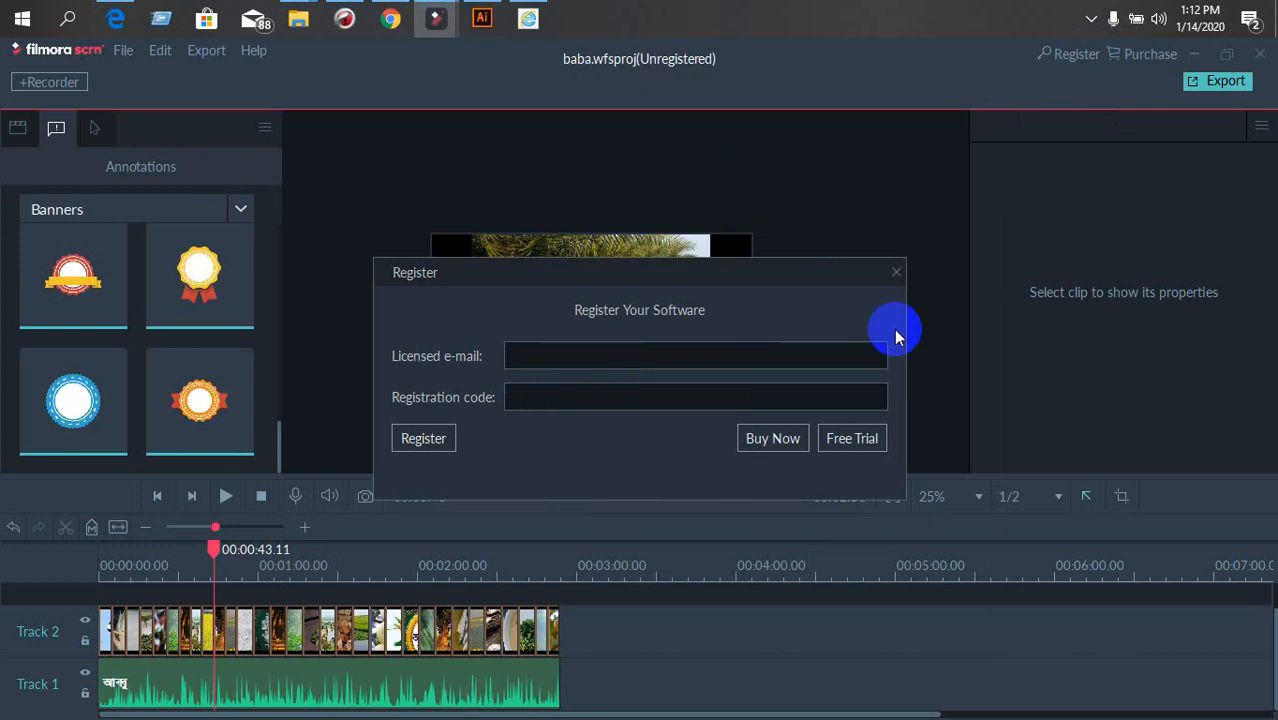
click(895, 272)
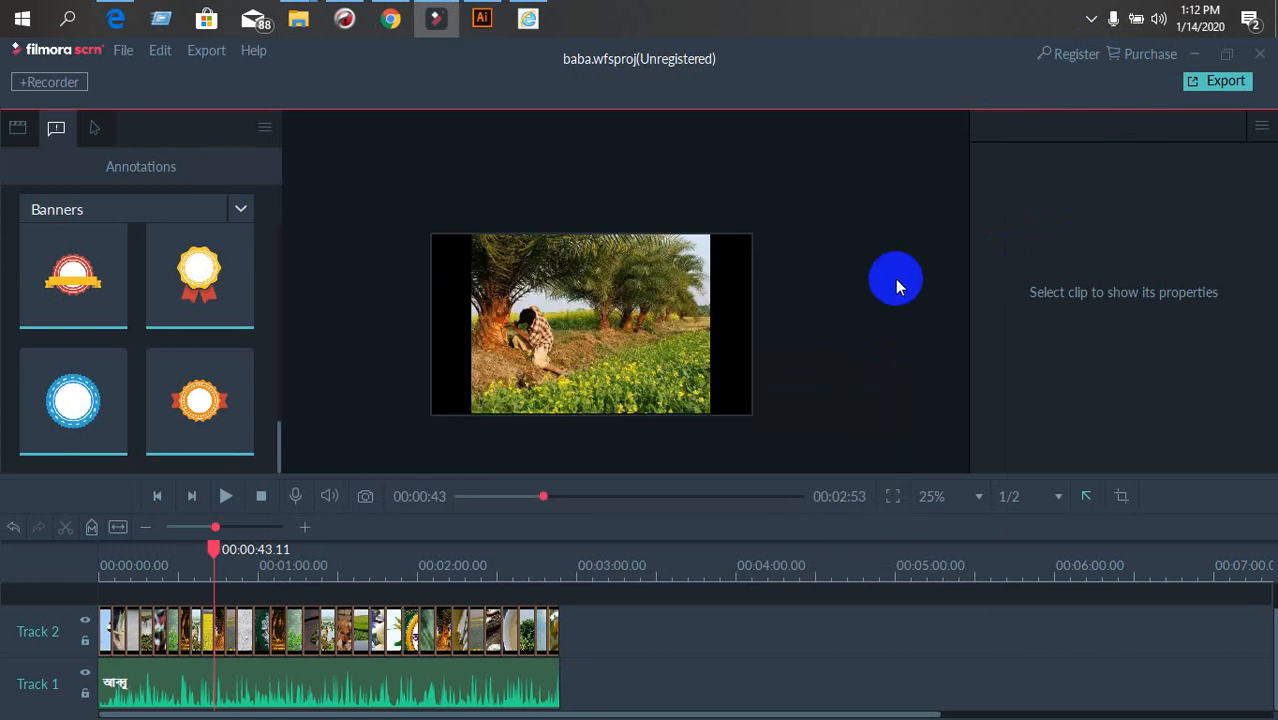
In Downloads, open the wondershare filmora scrn Register folder and copy UpdateRegister.dll
click(298, 18)
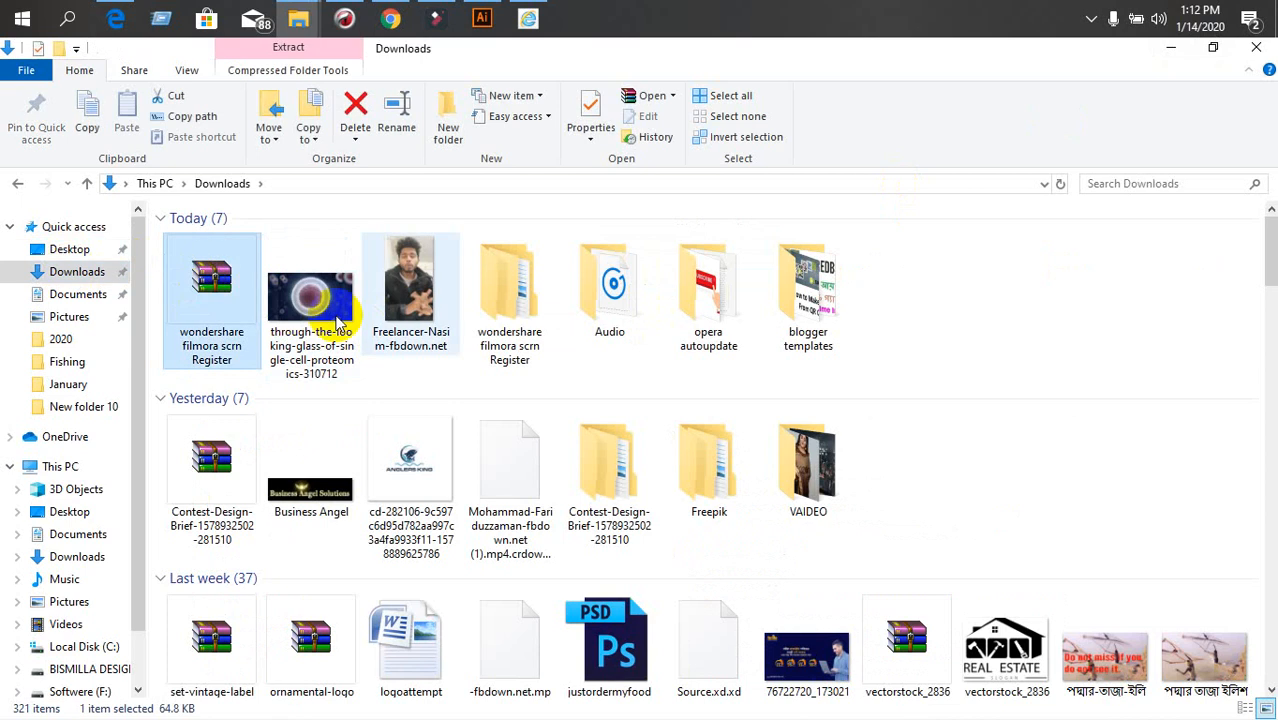
double_click(211, 280)
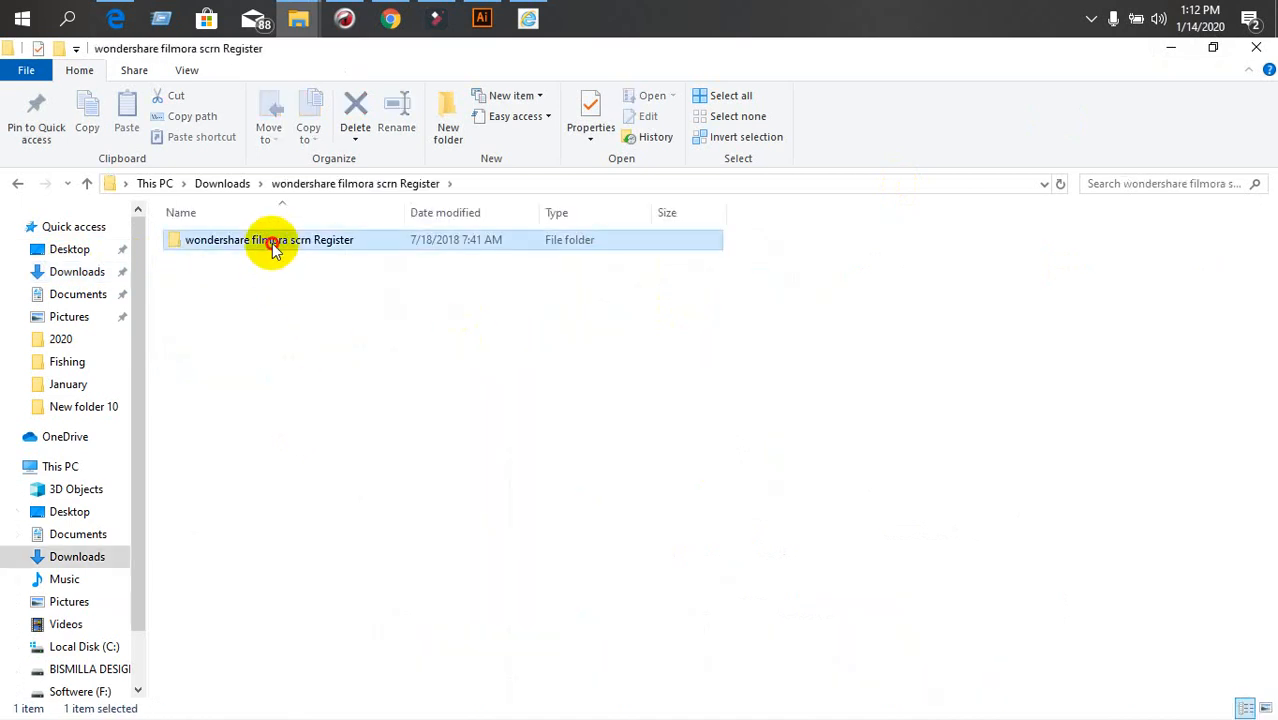
double_click(270, 239)
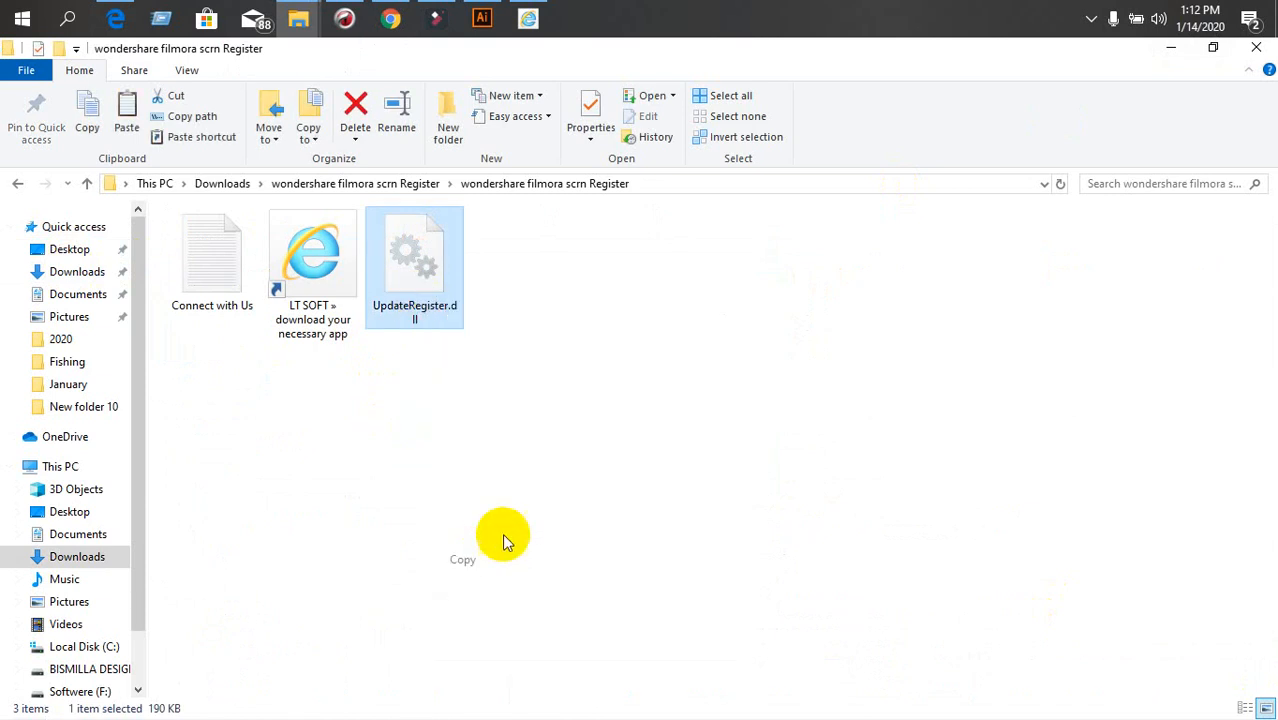
mouse_move(615, 105)
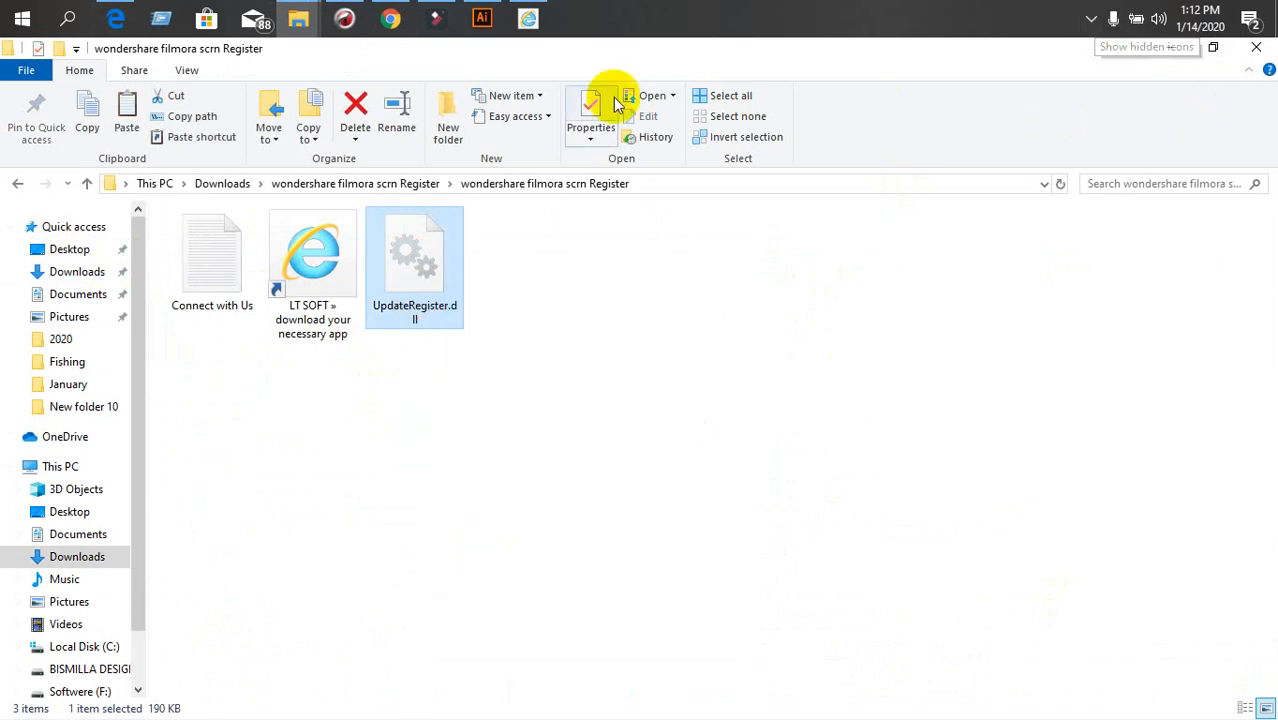
double_click(414, 255)
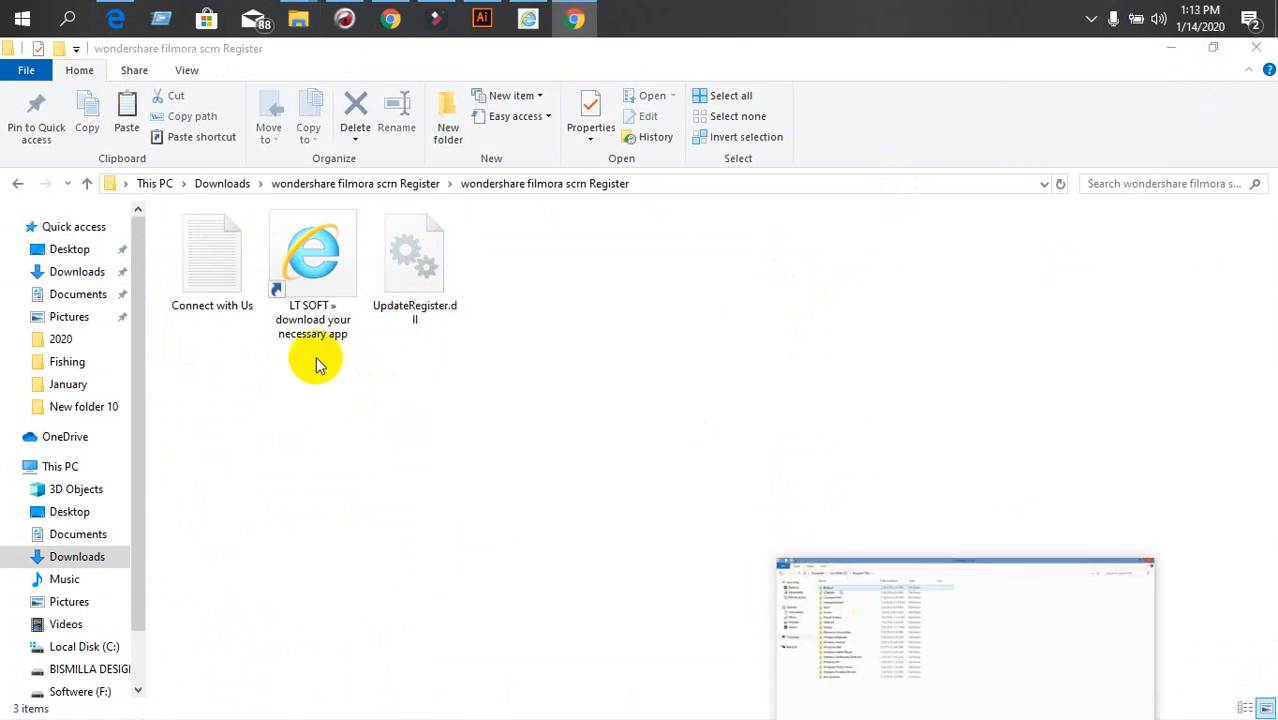
right_click(414, 250)
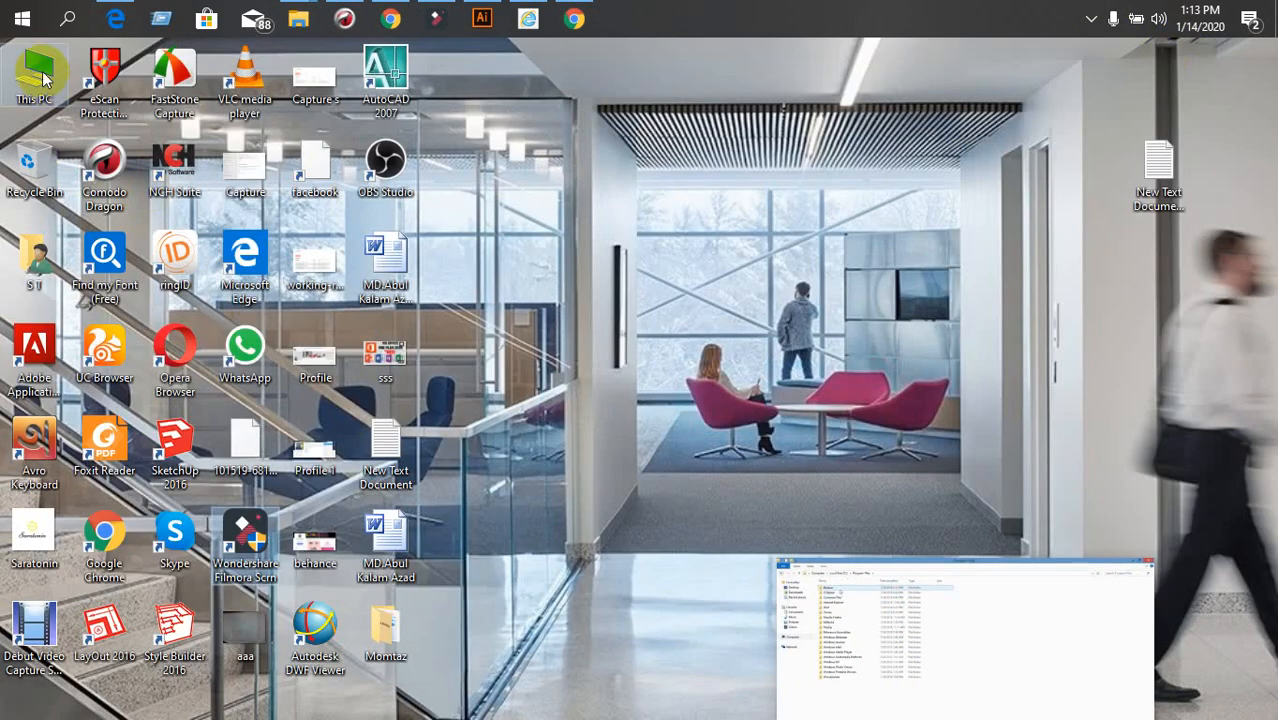
Browse This PC > Local Disk (C:) > Program Files (x86)
double_click(34, 75)
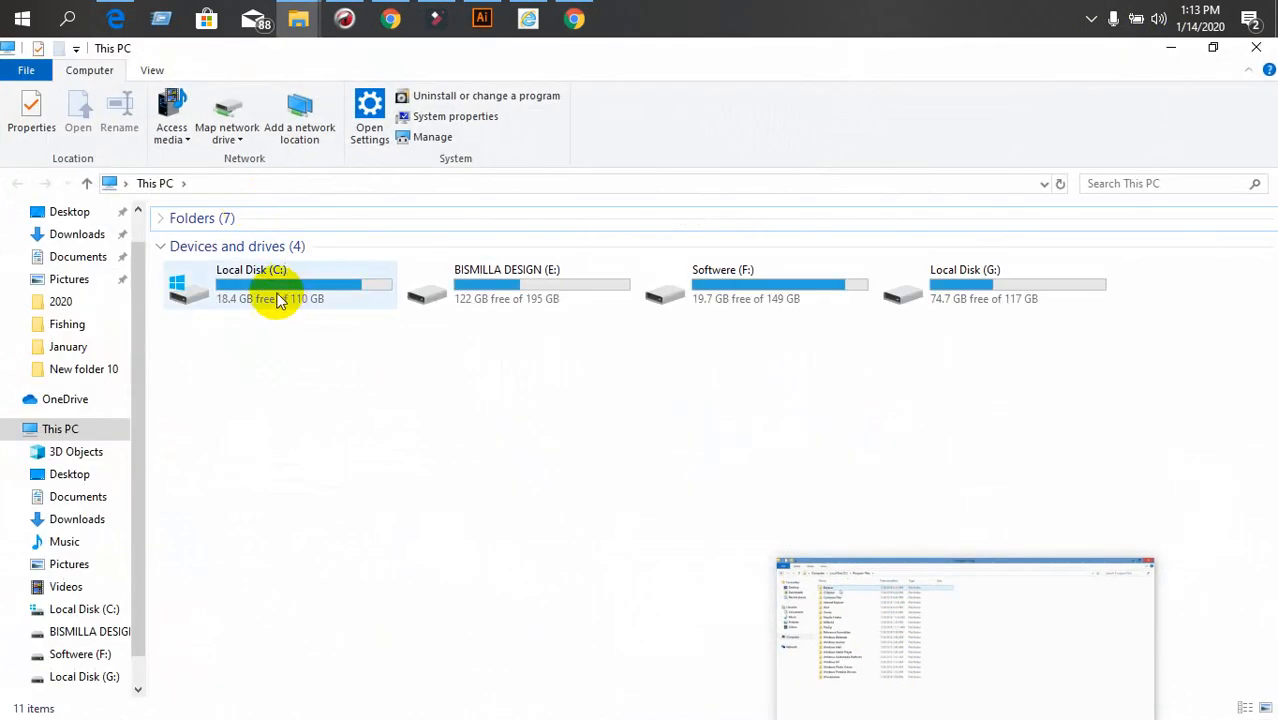
double_click(280, 285)
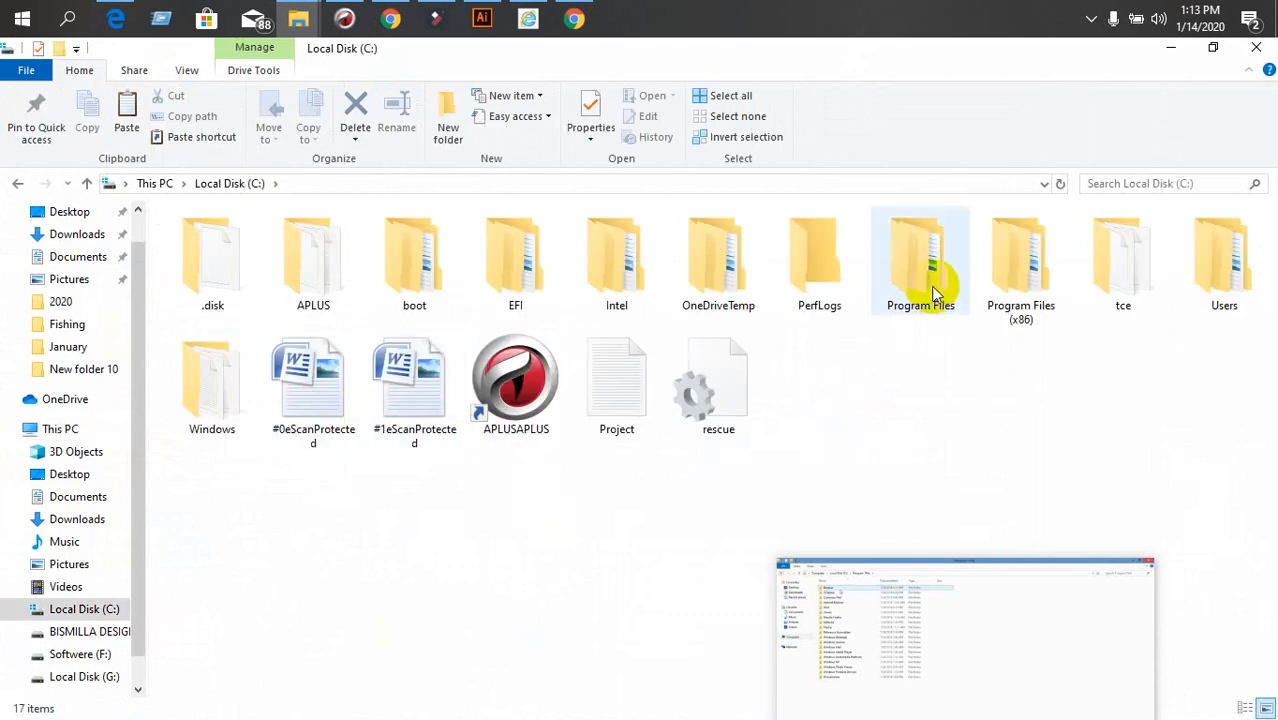
double_click(920, 260)
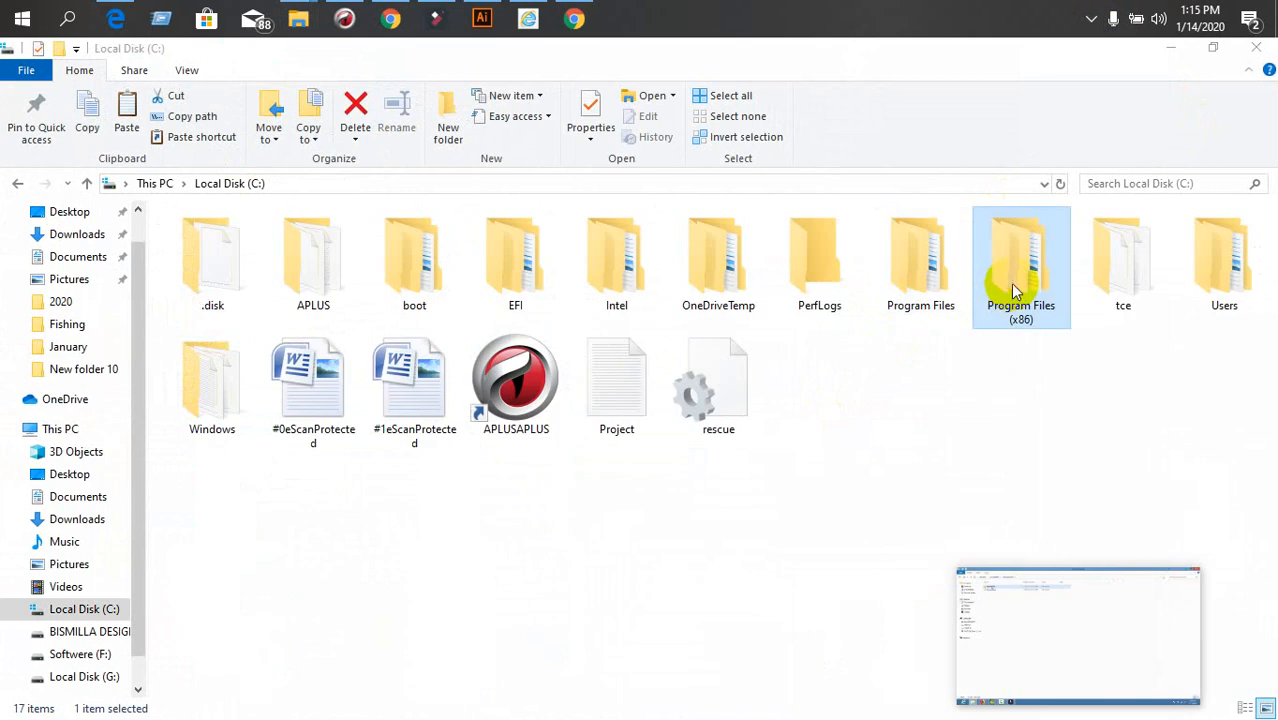
double_click(1021, 265)
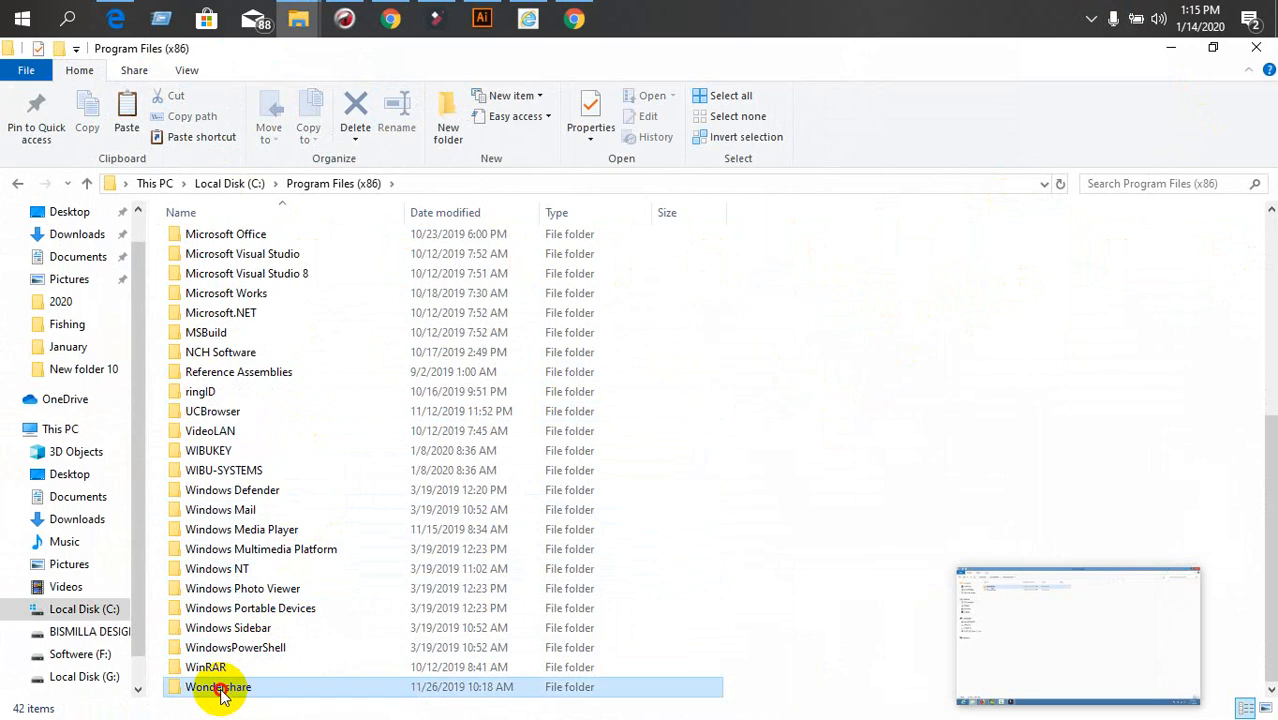
Enter Wondershare > Wondershare Filmora Scrn and bring up the folder context menu for pasting
double_click(218, 687)
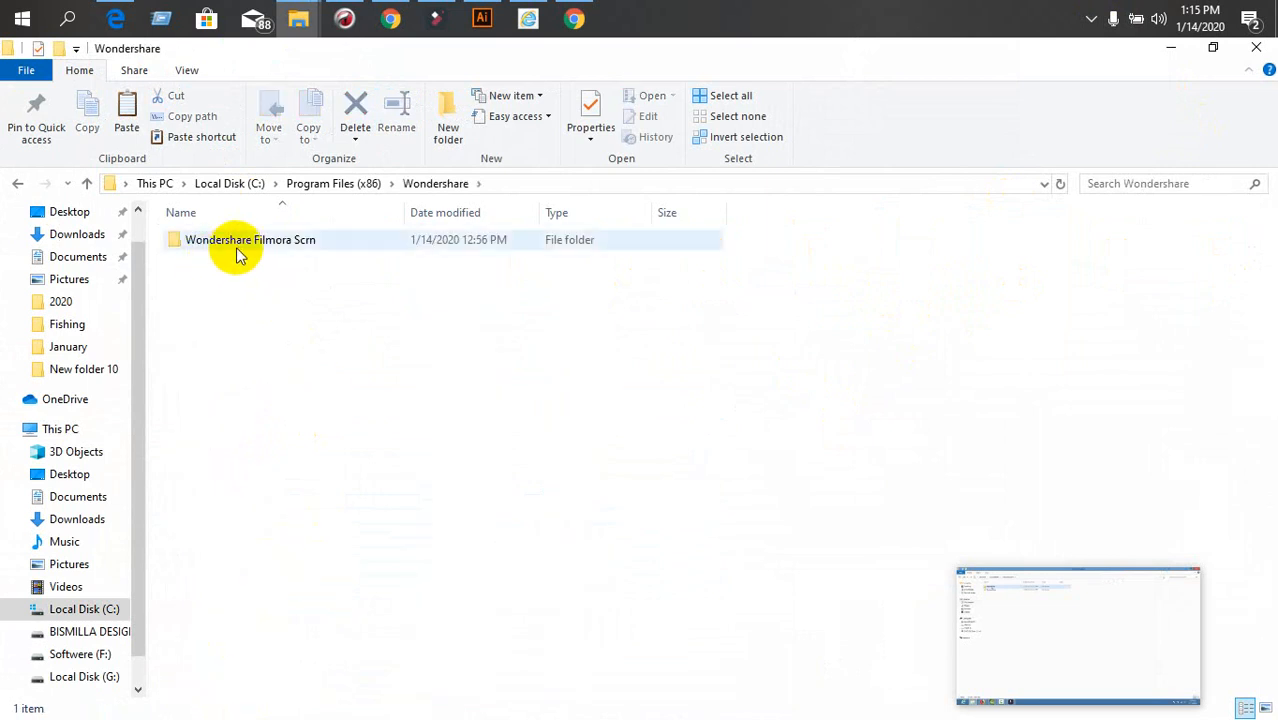
double_click(250, 239)
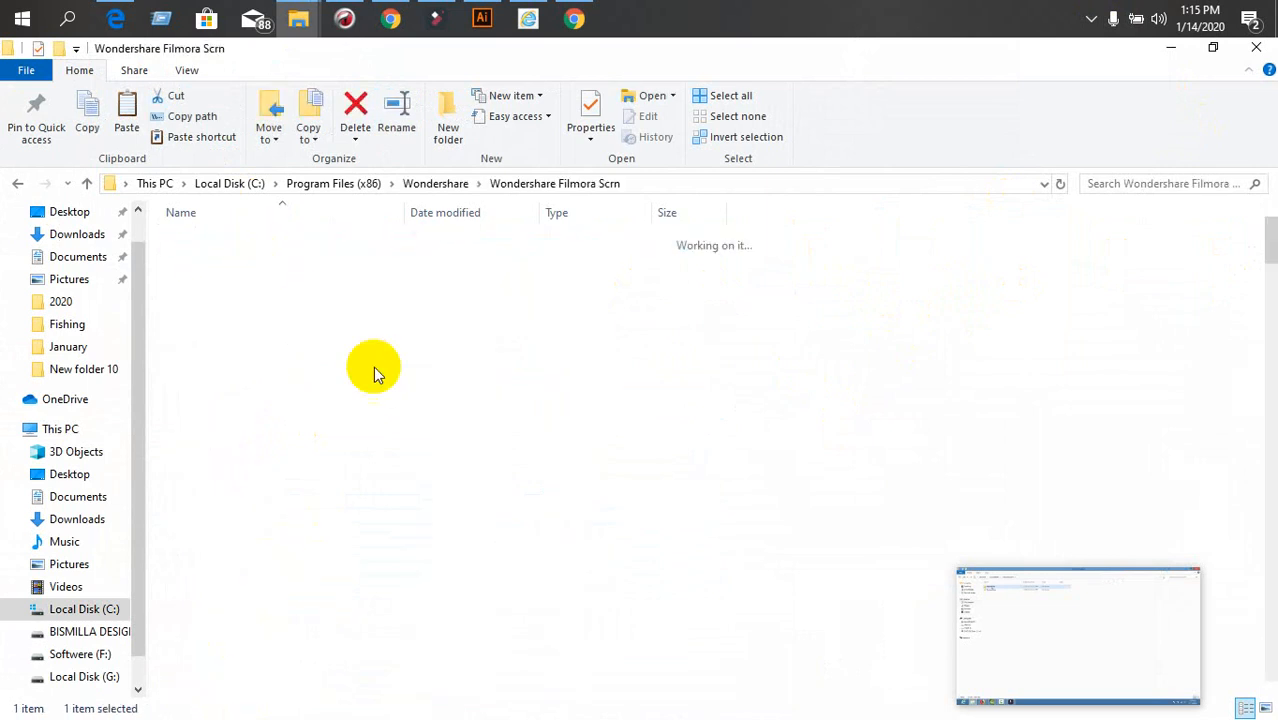
right_click(375, 367)
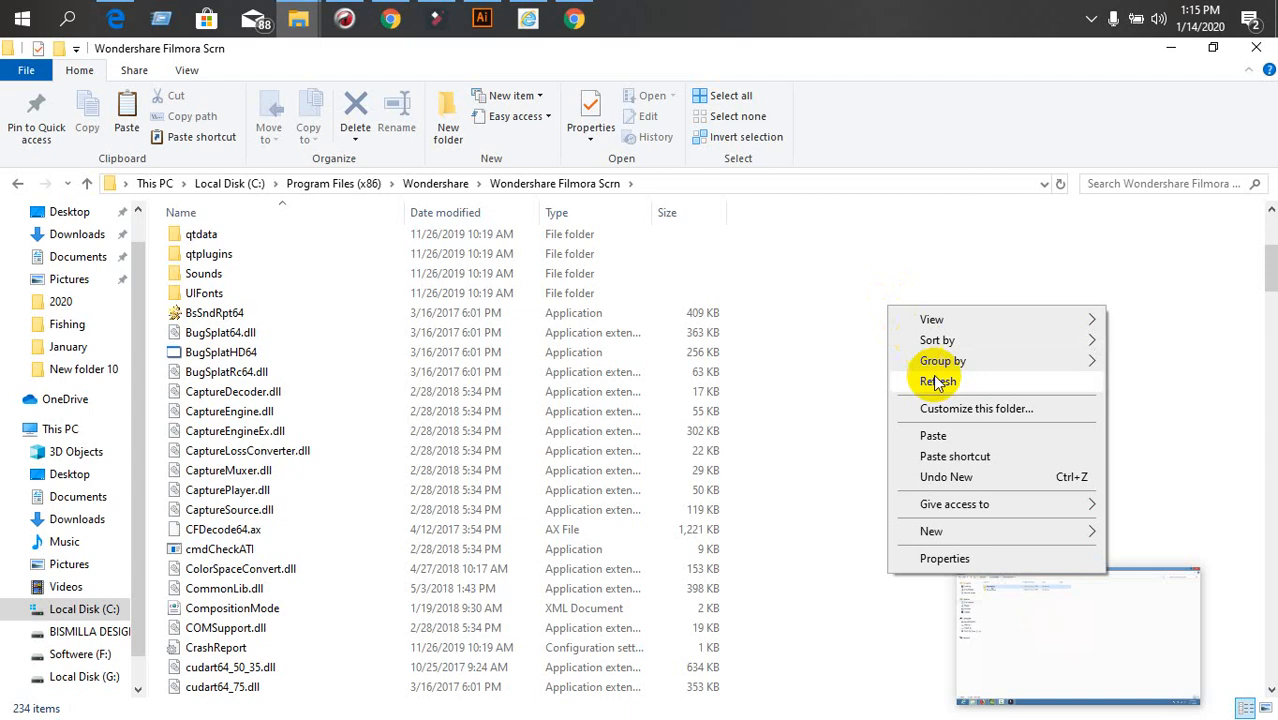
Paste UpdateRegister.dll with Replace, then cancel when the Folder In Use dialog blocks it
click(933, 435)
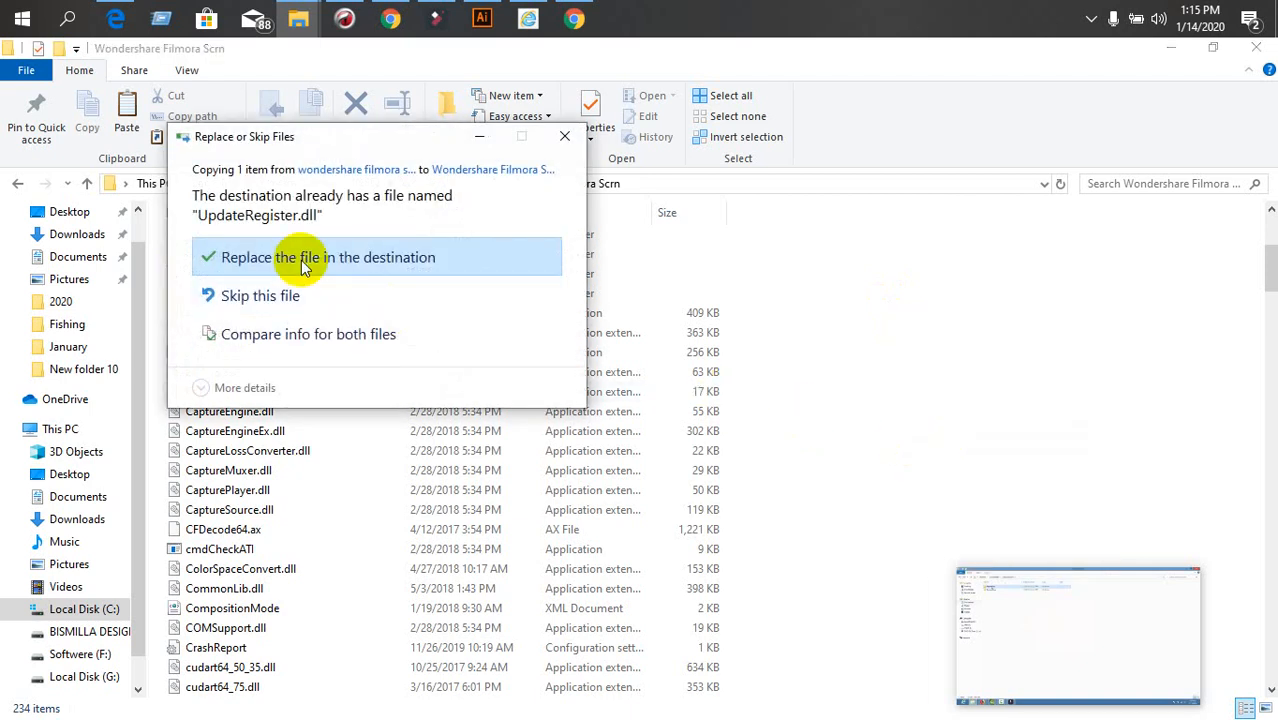
click(328, 257)
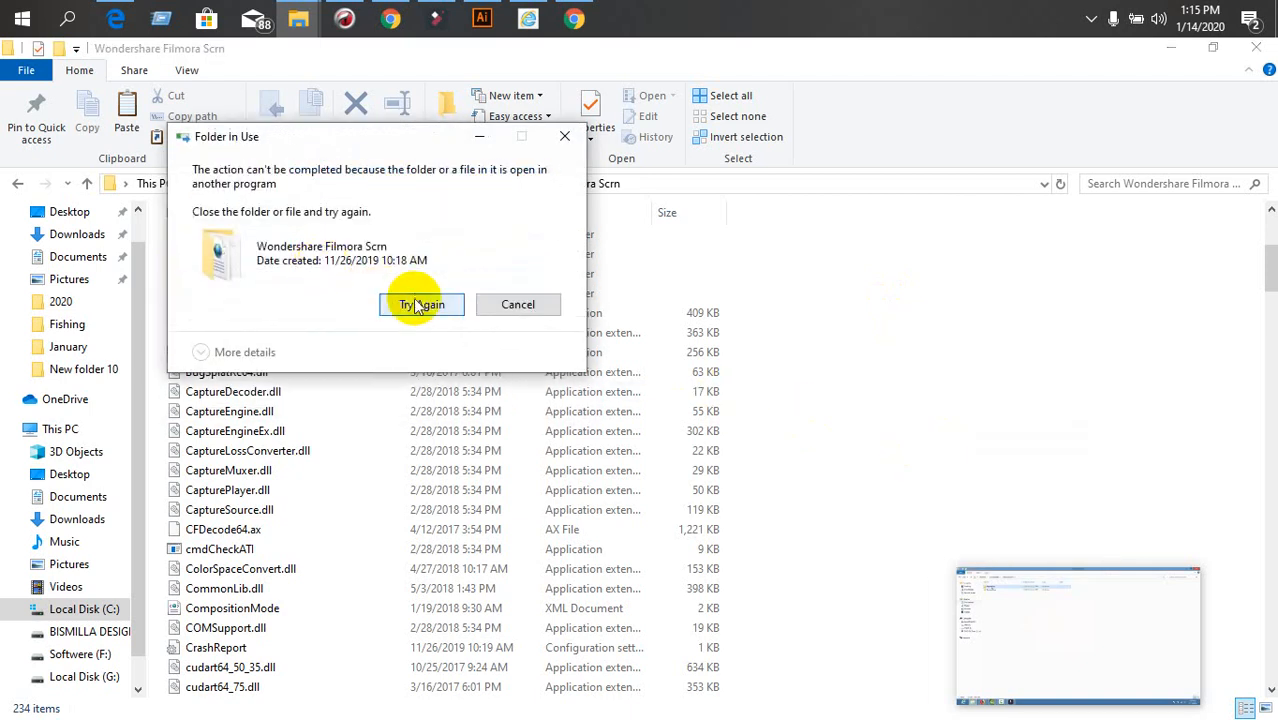
mouse_move(460, 310)
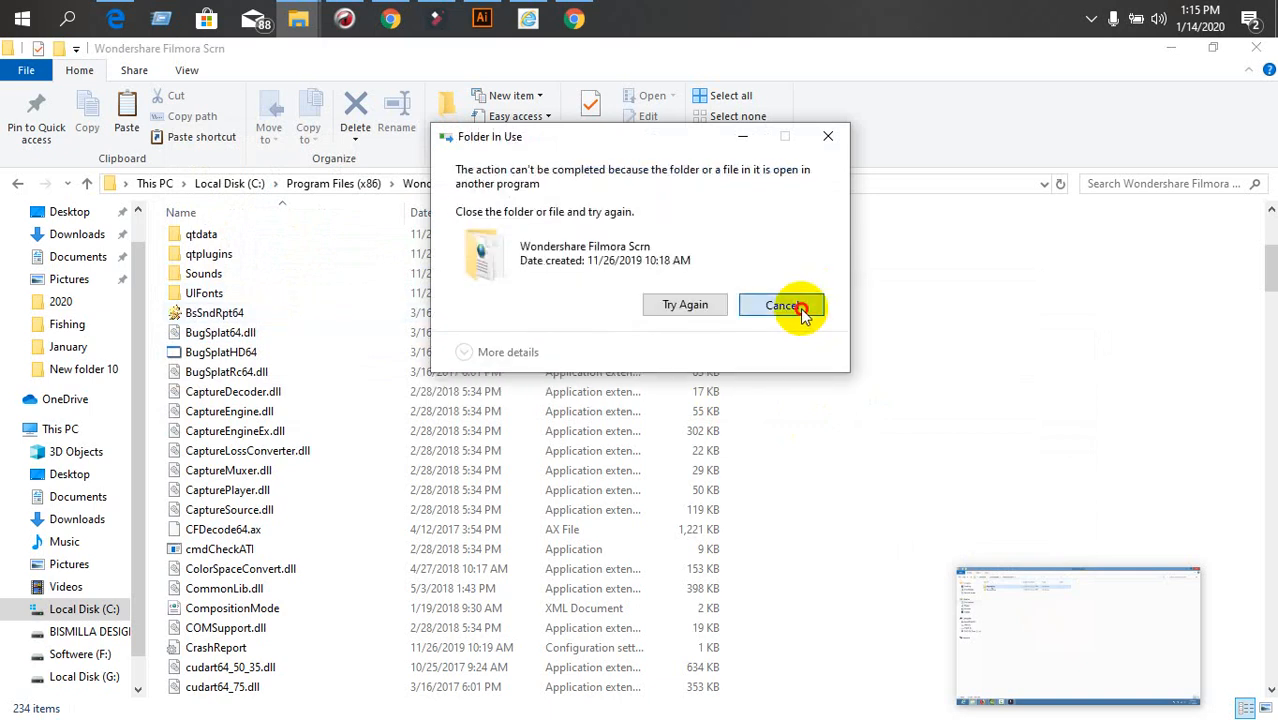
click(781, 305)
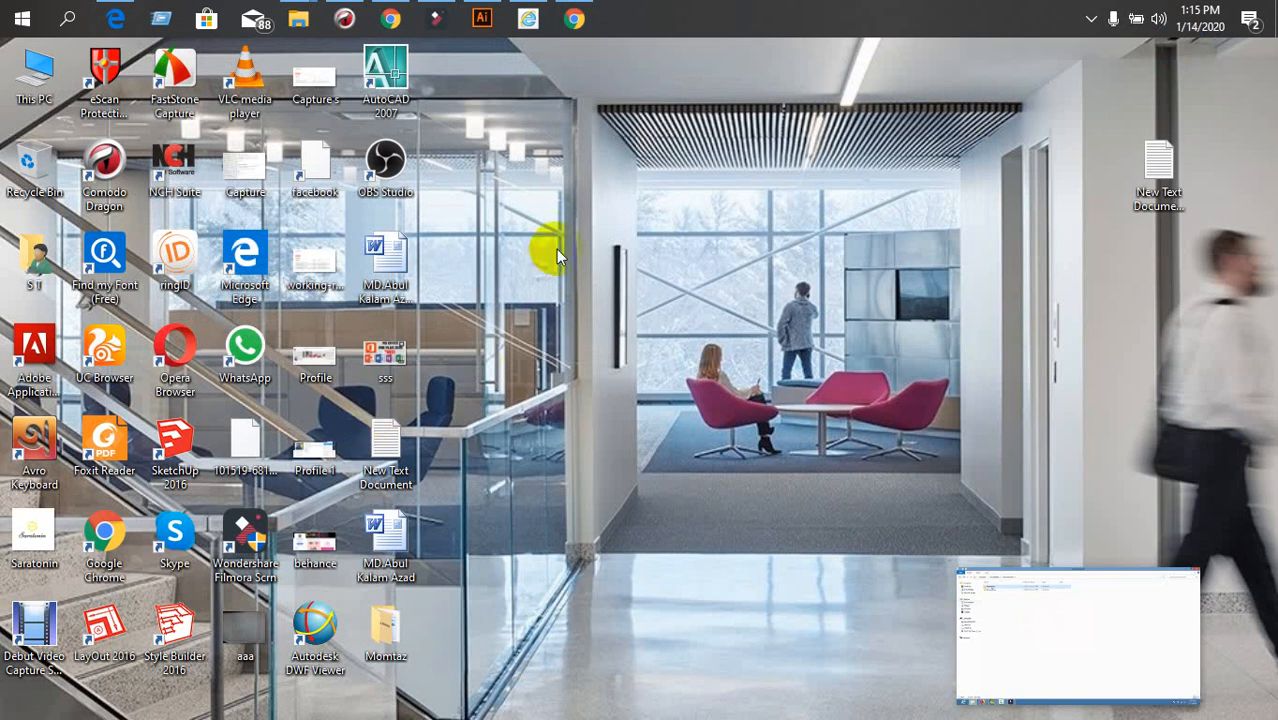
mouse_move(438, 19)
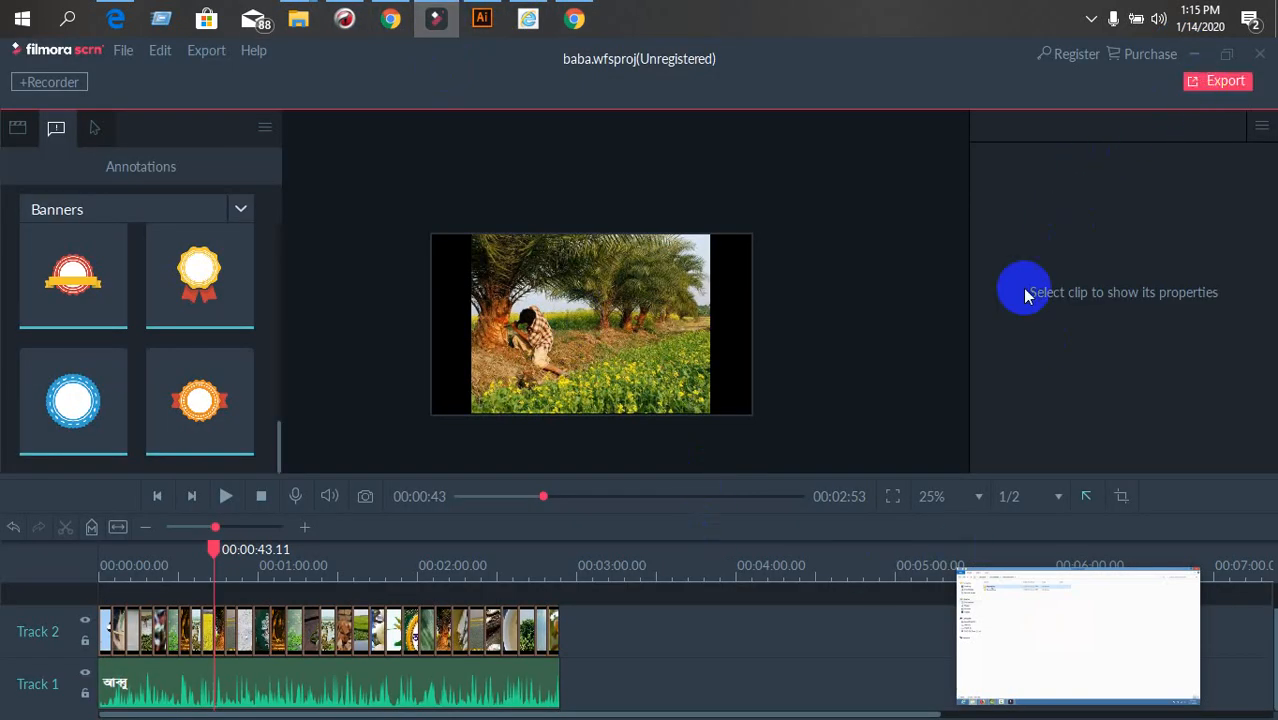
Try exporting again, get the trial watermark notice, and dismiss it before closing Filmora Scrn
click(1216, 81)
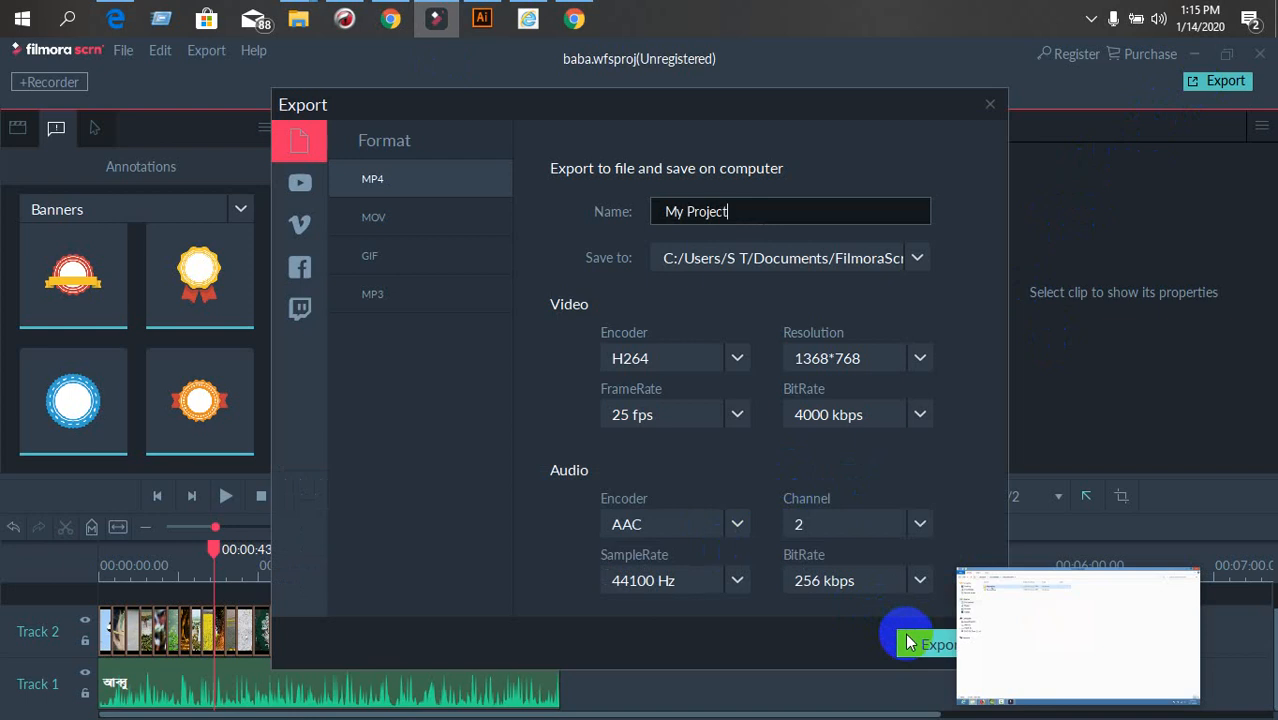
click(937, 643)
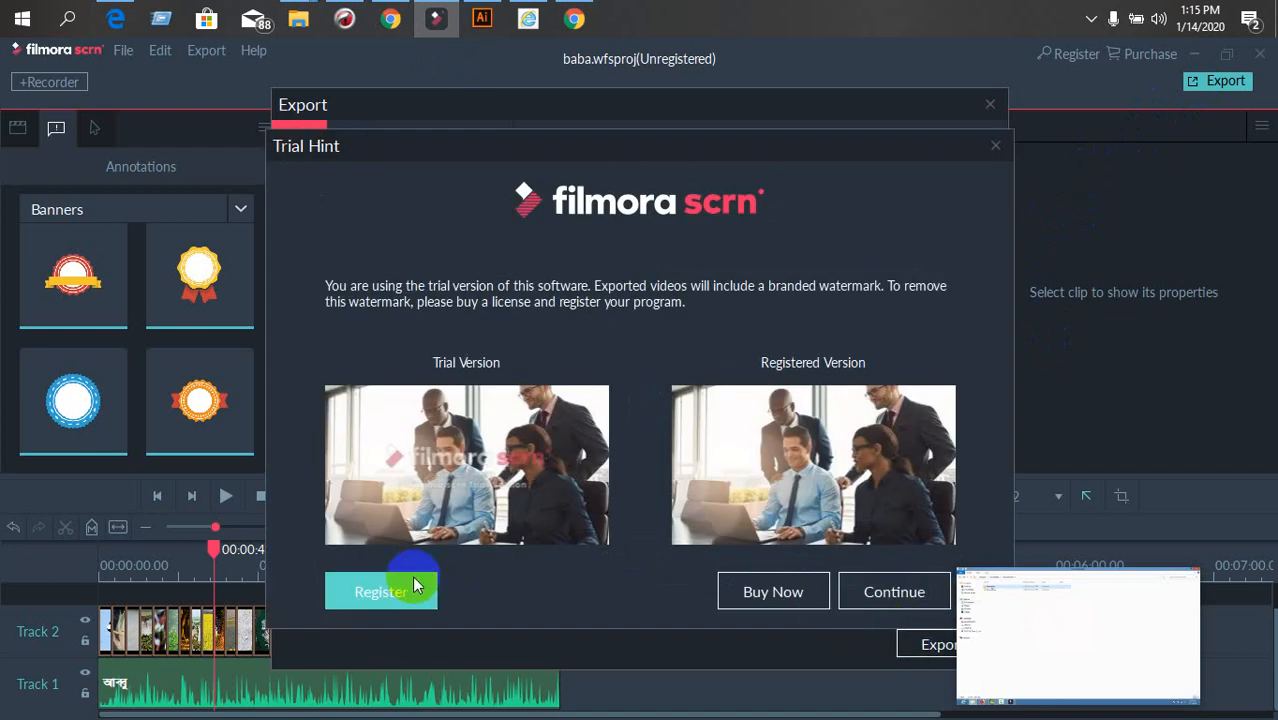
mouse_move(924, 640)
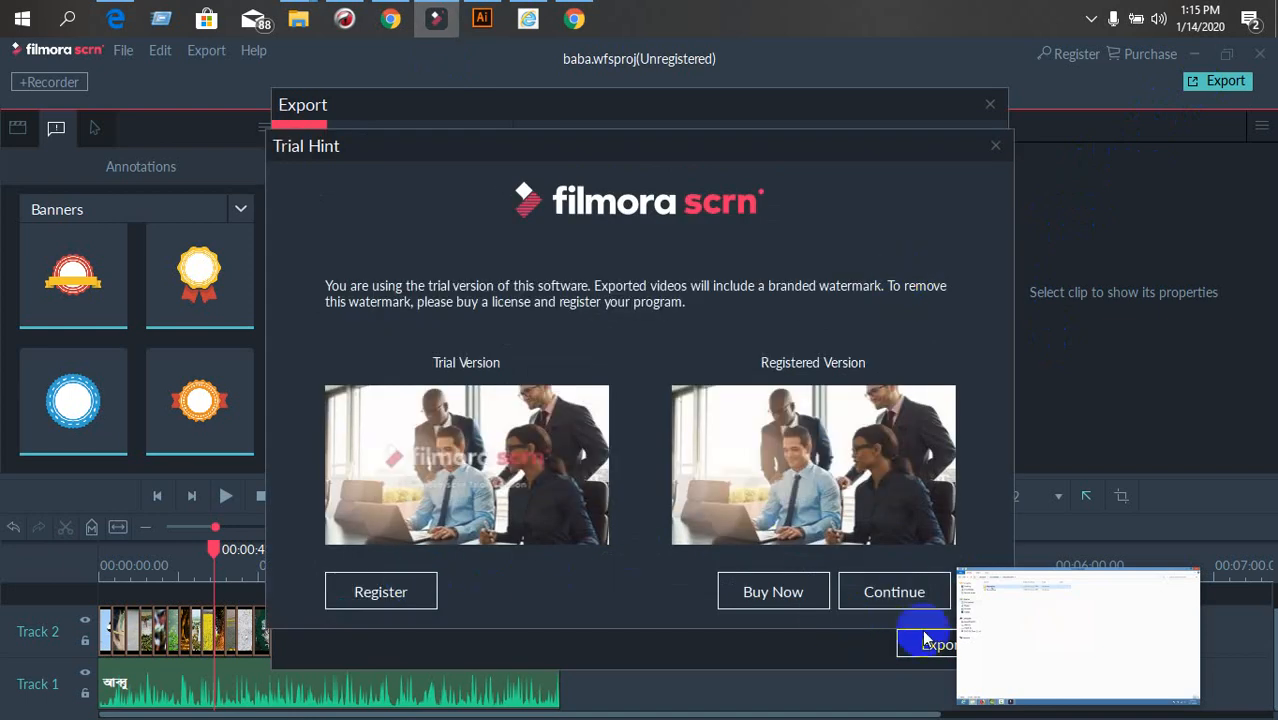
click(894, 591)
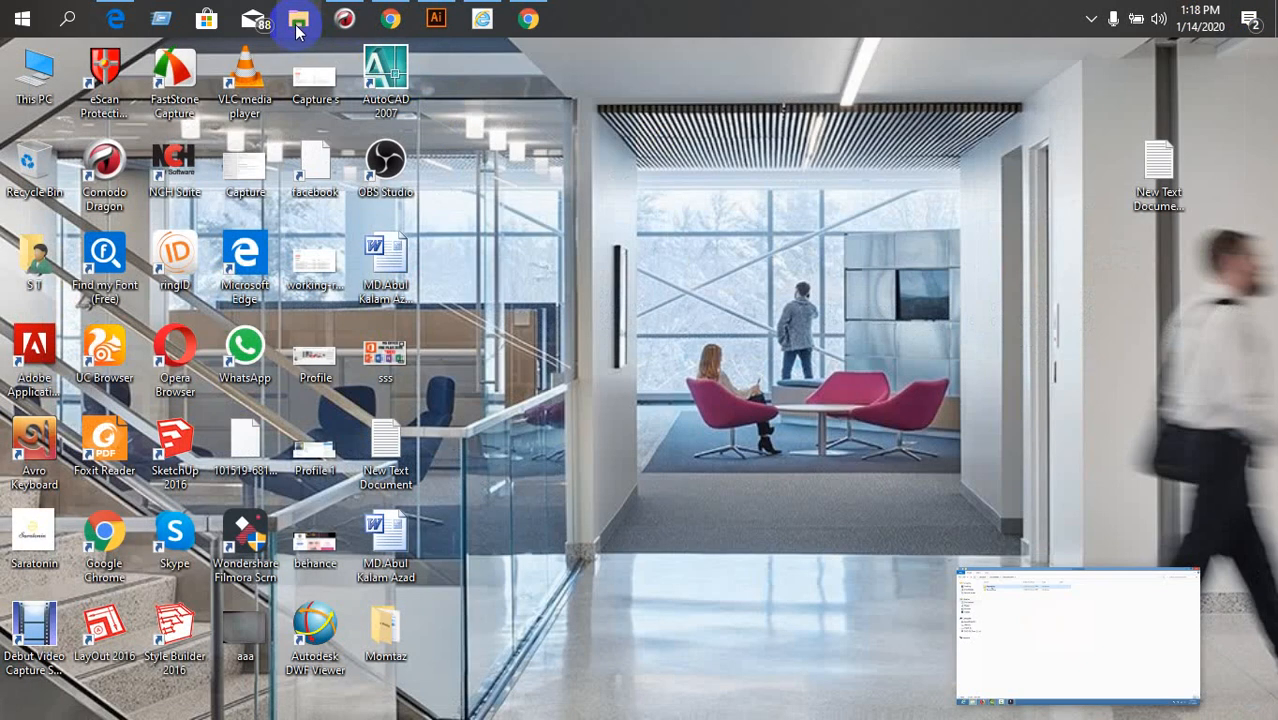
Reopen the downloaded wondershare filmora scrn Register folder holding UpdateRegister.dll
click(297, 18)
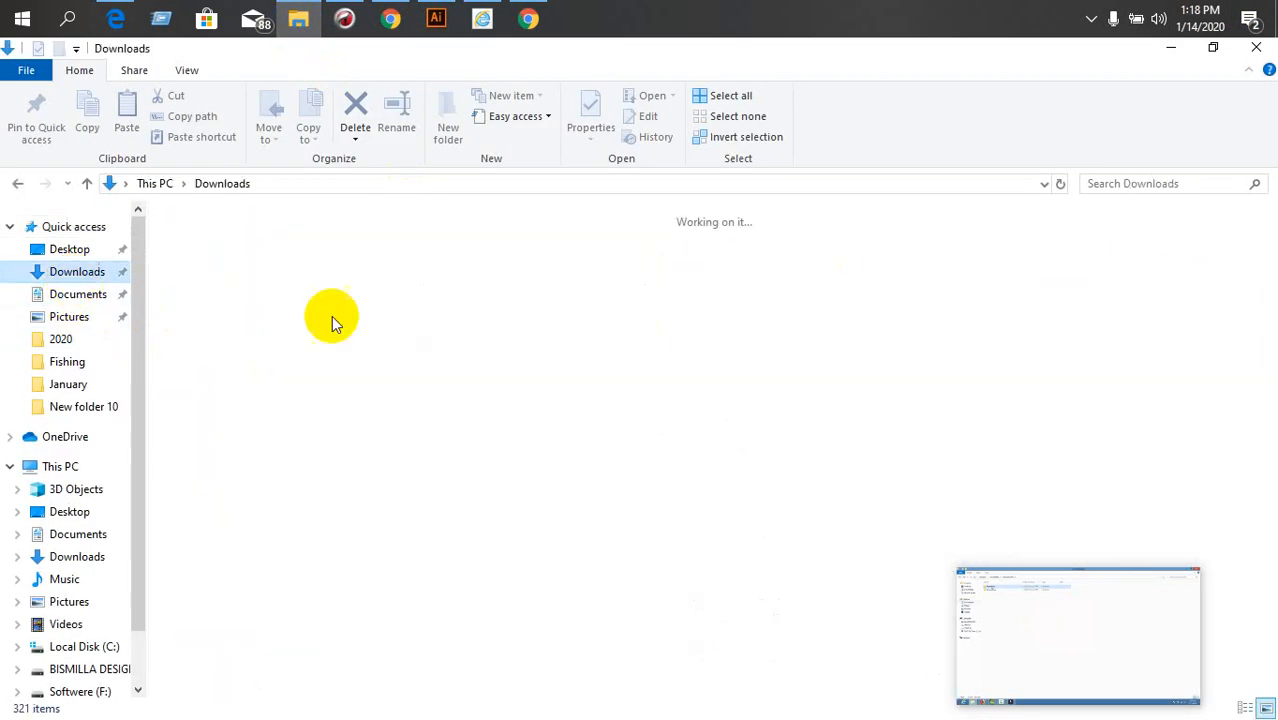
double_click(268, 239)
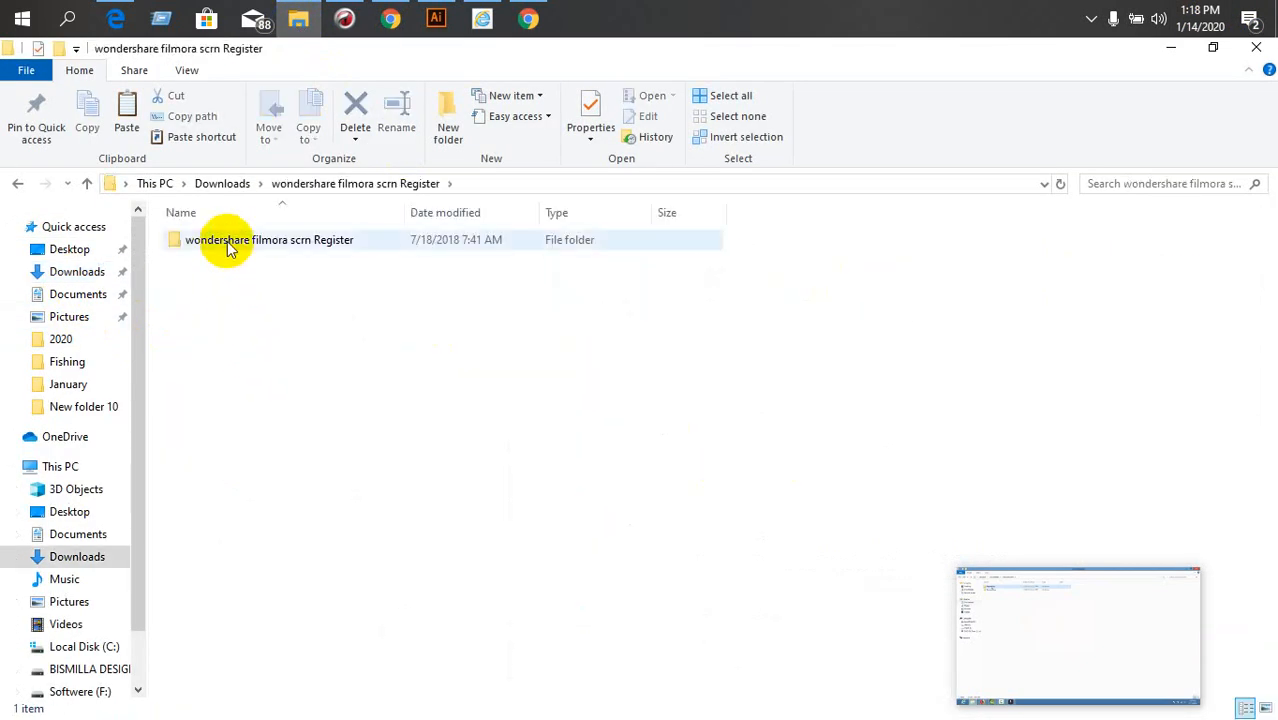
double_click(269, 239)
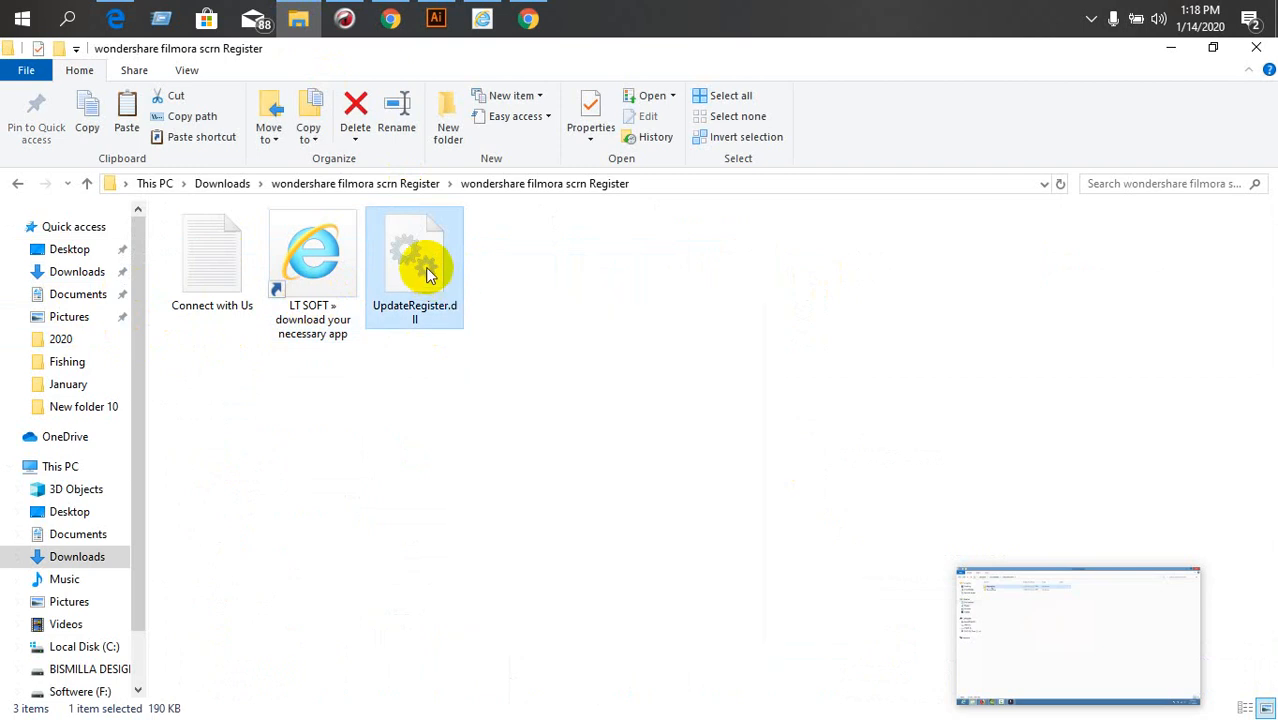
mouse_move(1210, 82)
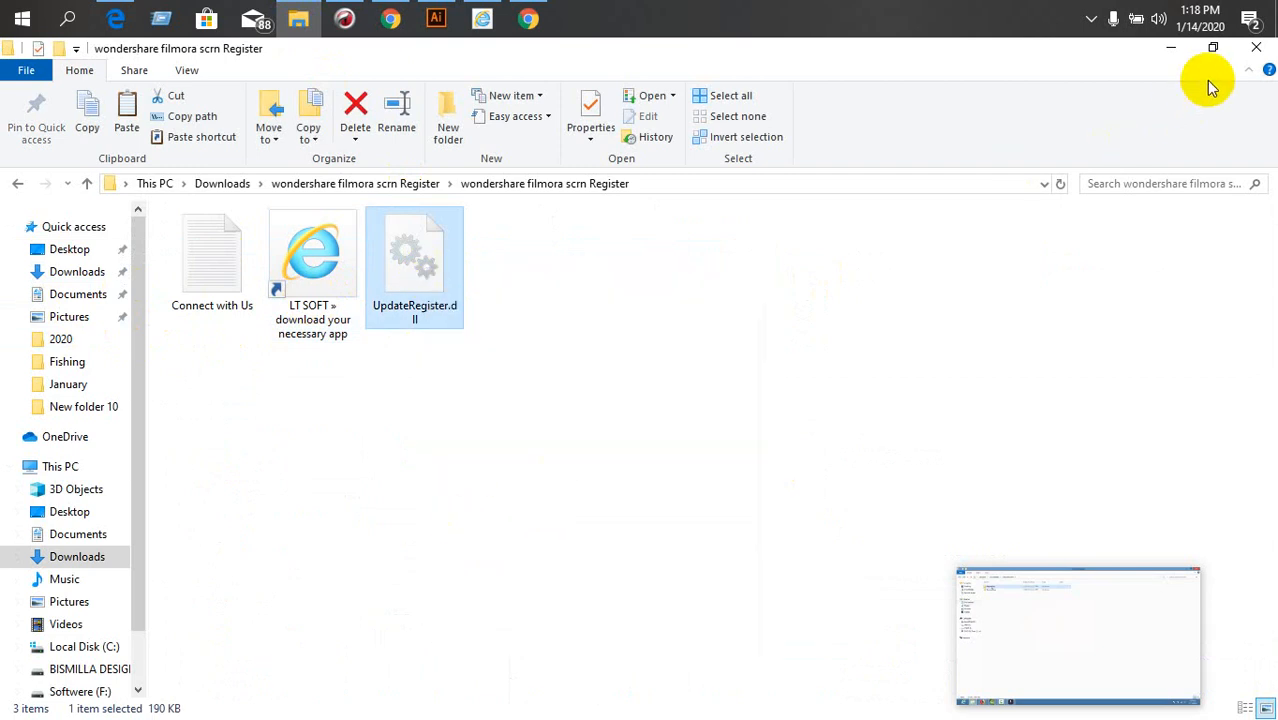
Paste UpdateRegister.dll into C:\Program Files (x86)\Wondershare\Wondershare Filmora Scrn, replacing the existing file, and close Explorer
click(84, 646)
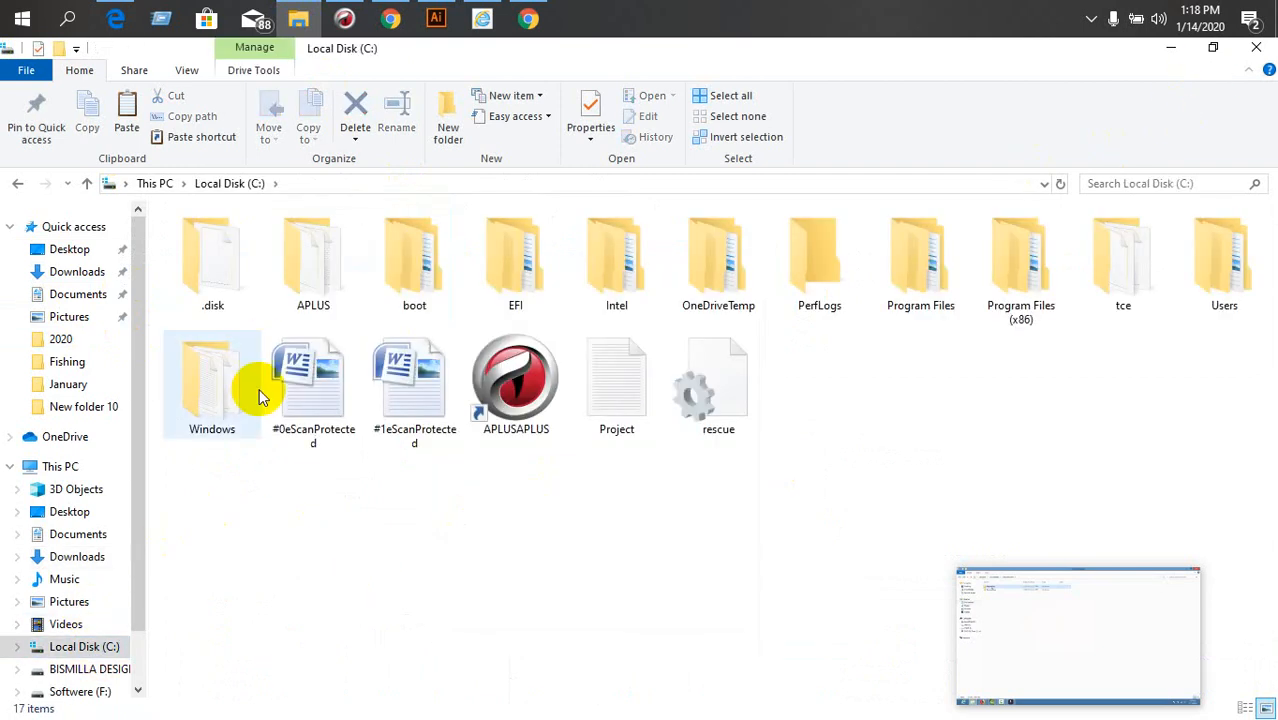
double_click(1020, 260)
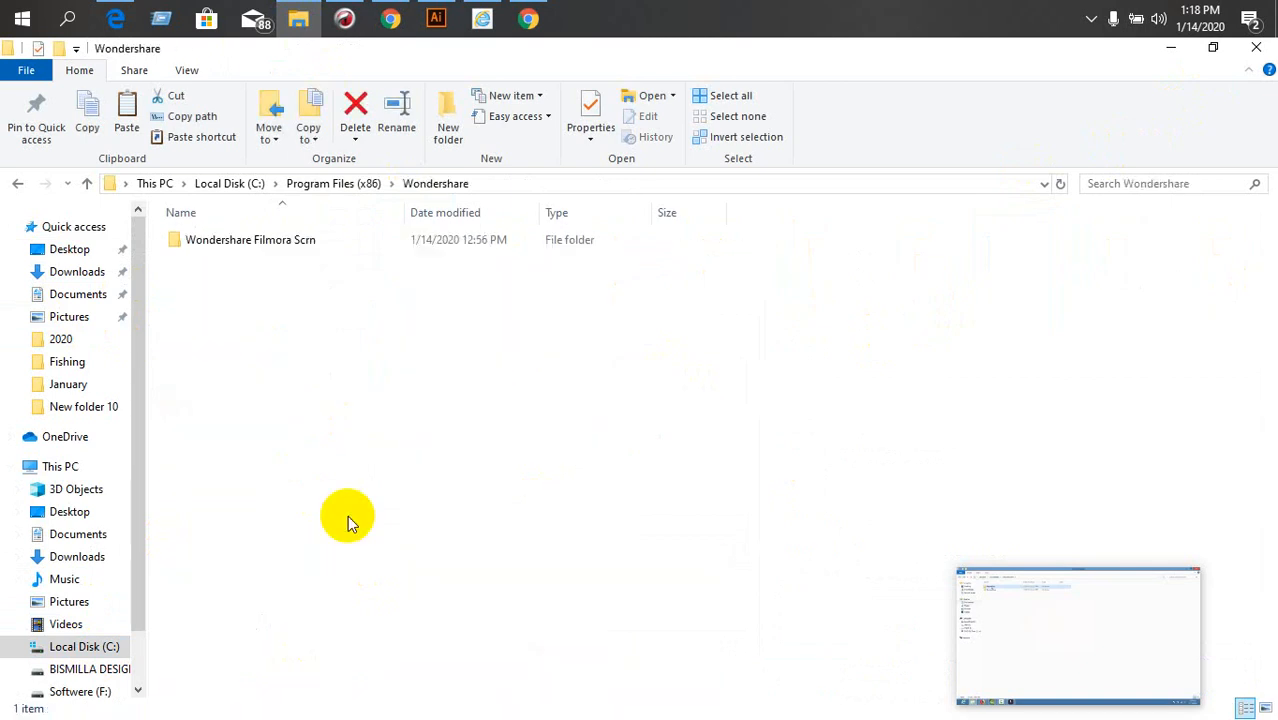
double_click(250, 239)
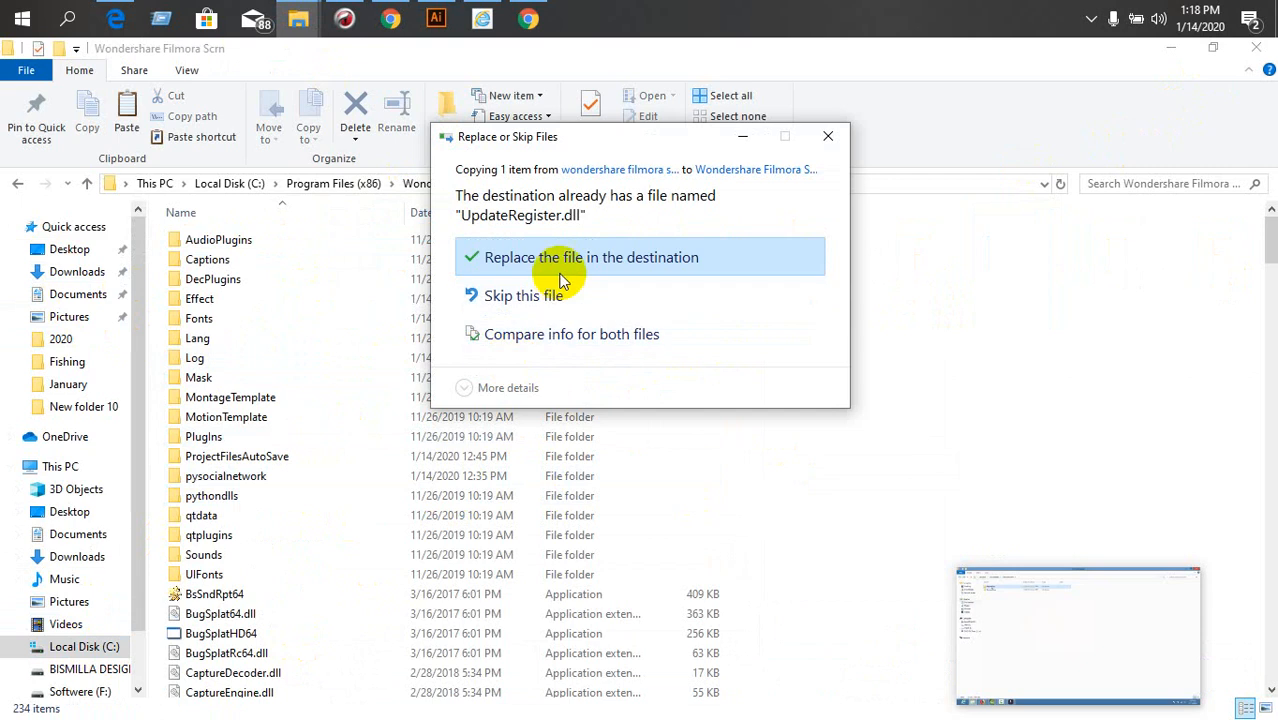
click(591, 257)
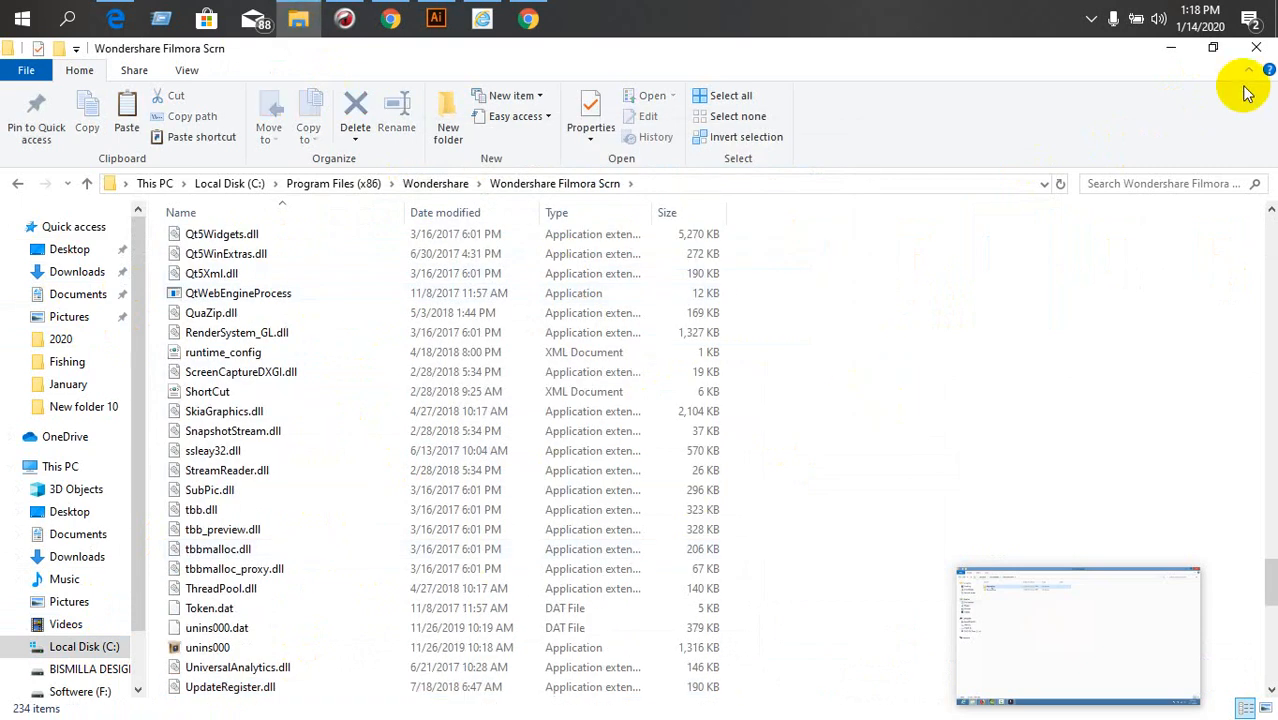
click(1170, 47)
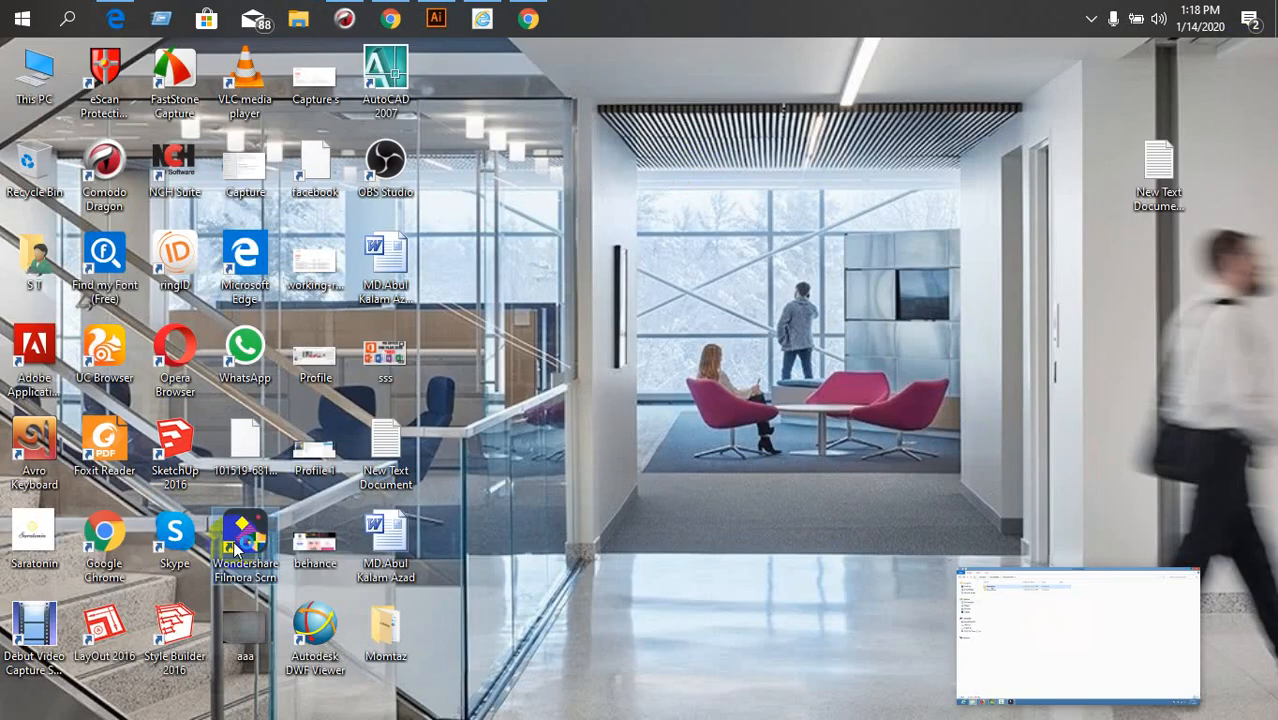
mouse_move(622, 468)
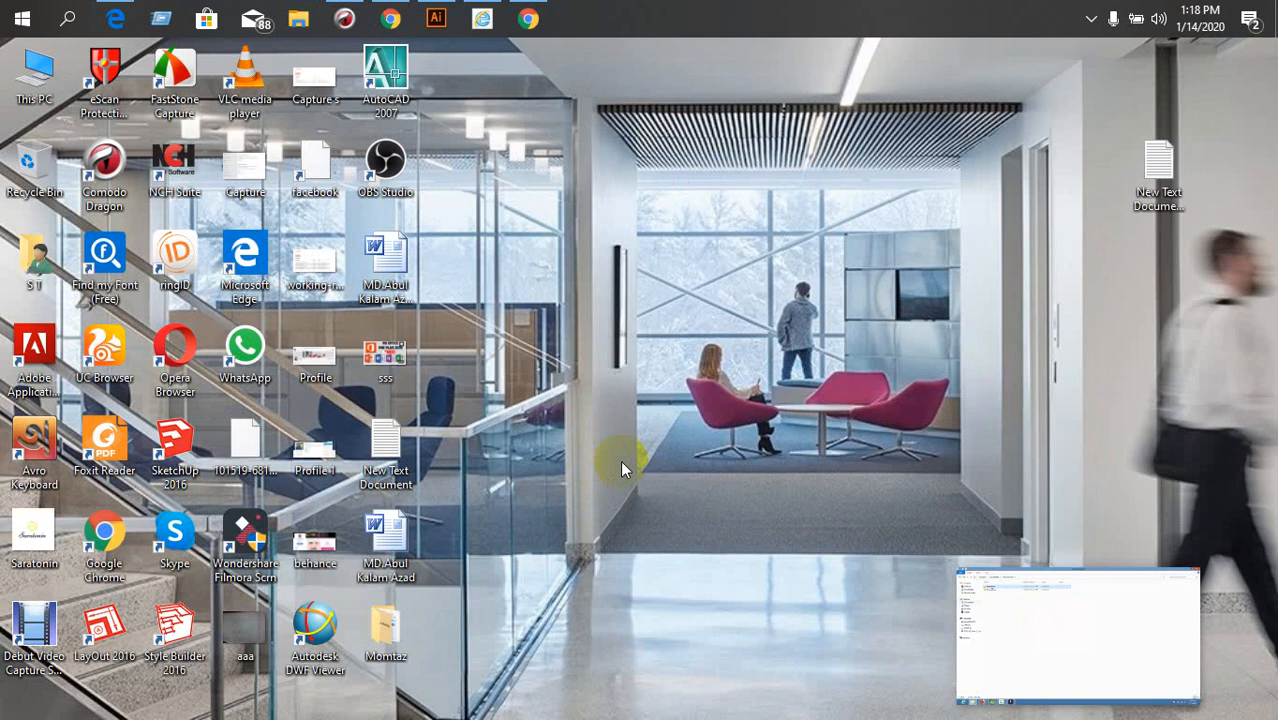
Launch Wondershare Filmora Scrn from its desktop shortcut
double_click(245, 540)
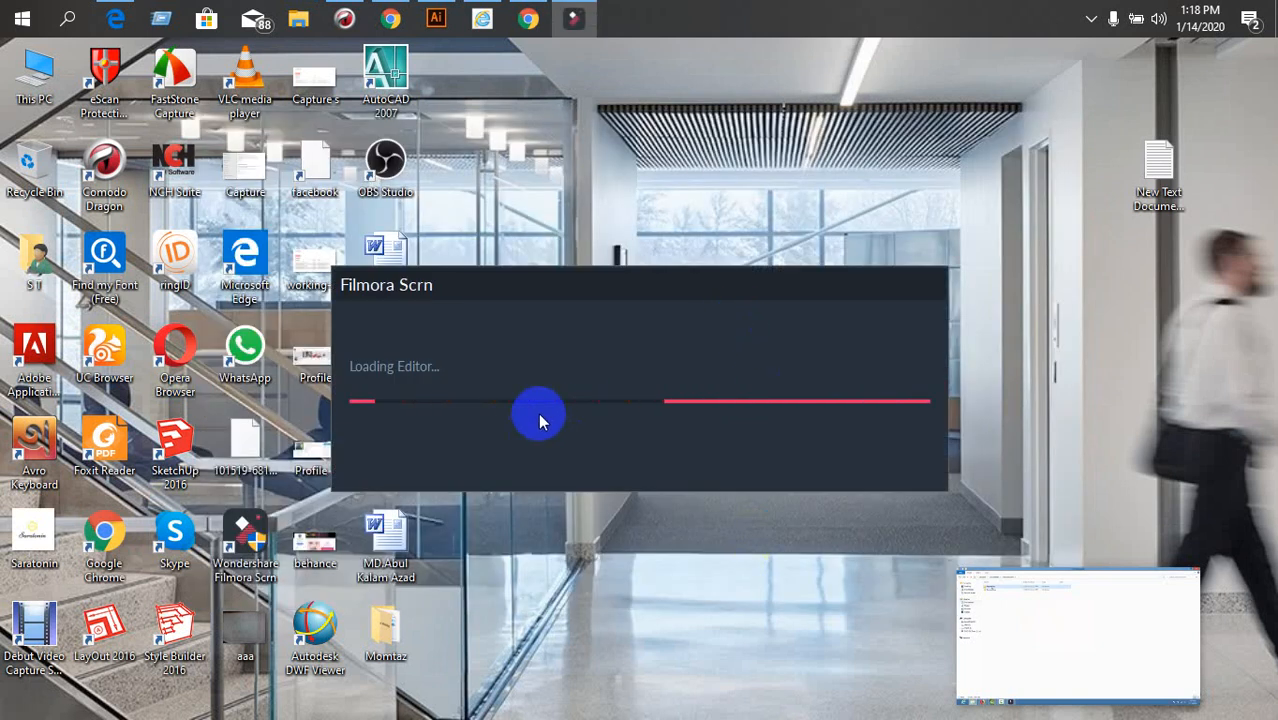
mouse_move(562, 410)
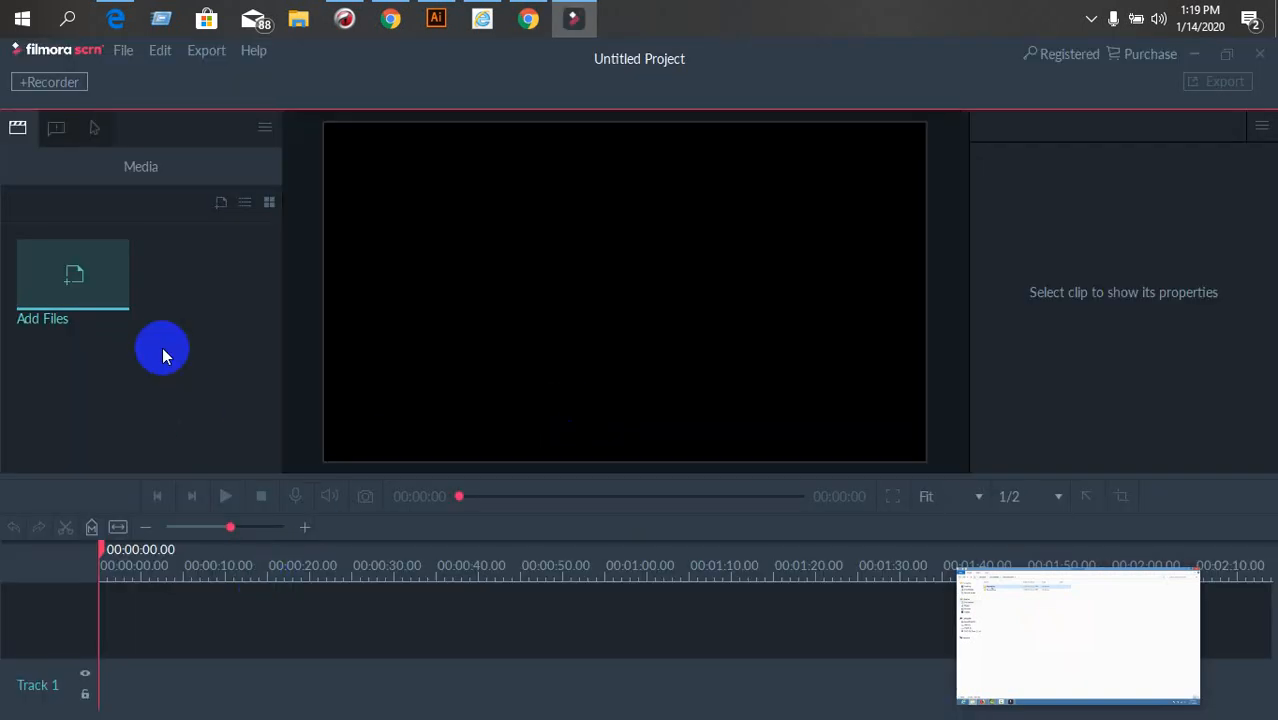
Import the orange bird photo via Add Files and drag it onto Track 2
click(73, 280)
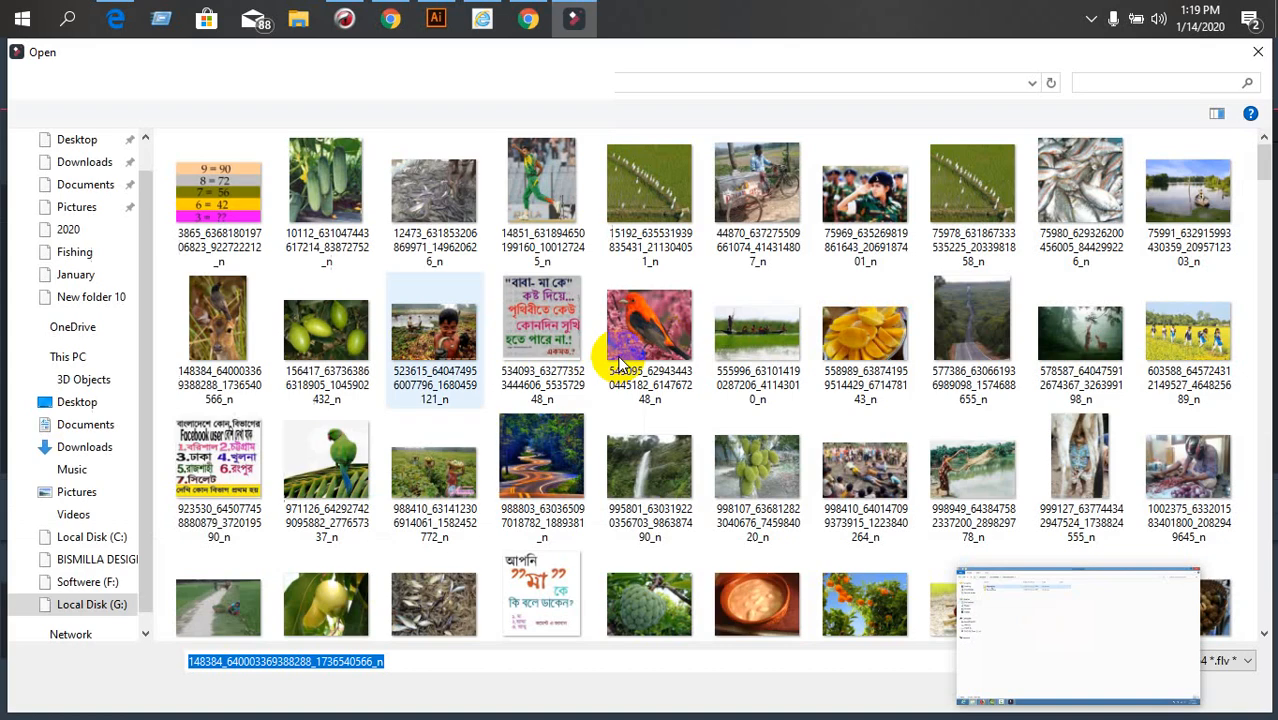
click(649, 340)
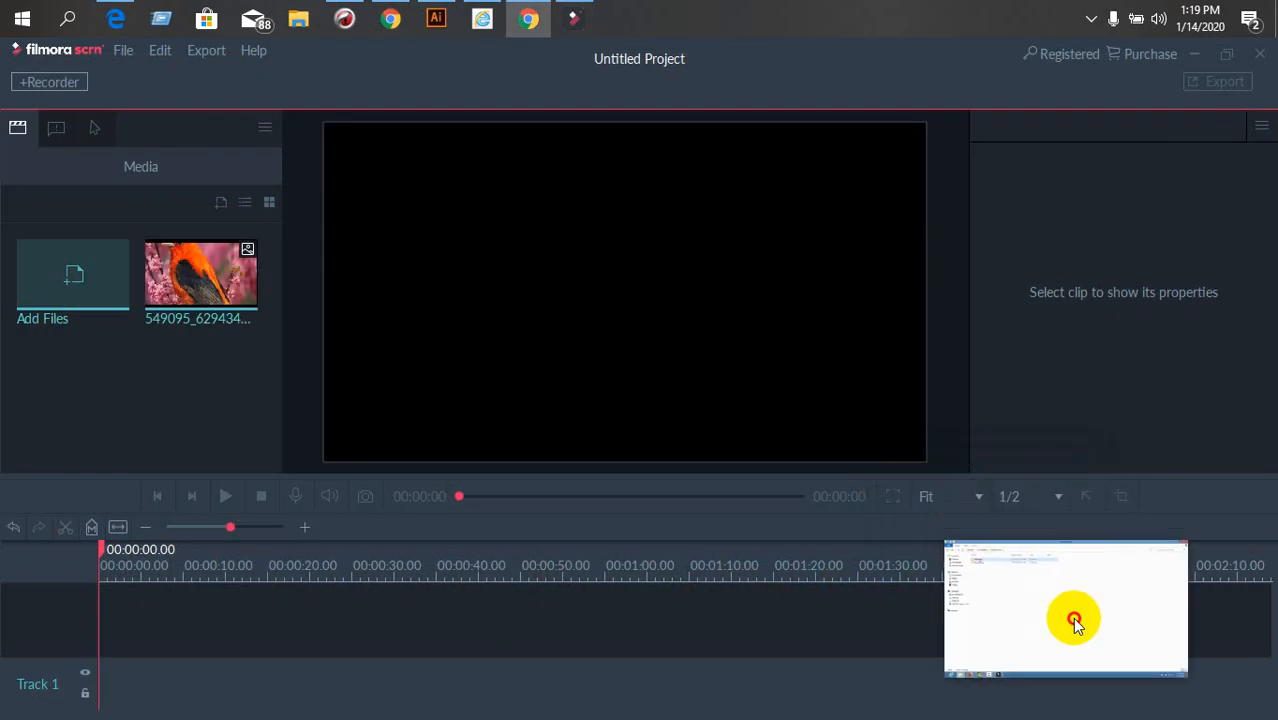
drag(200, 280, 165, 630)
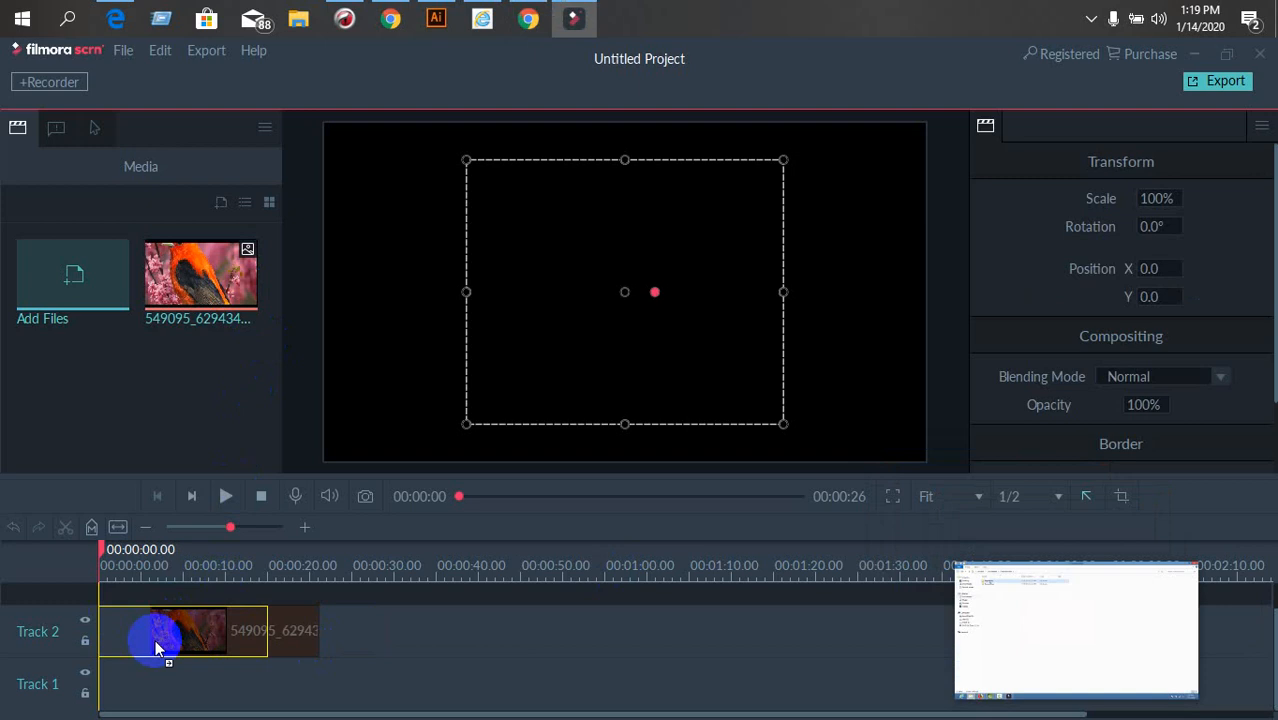
Export the project as an MP4 named 'azad', completing without a watermark prompt
click(1224, 80)
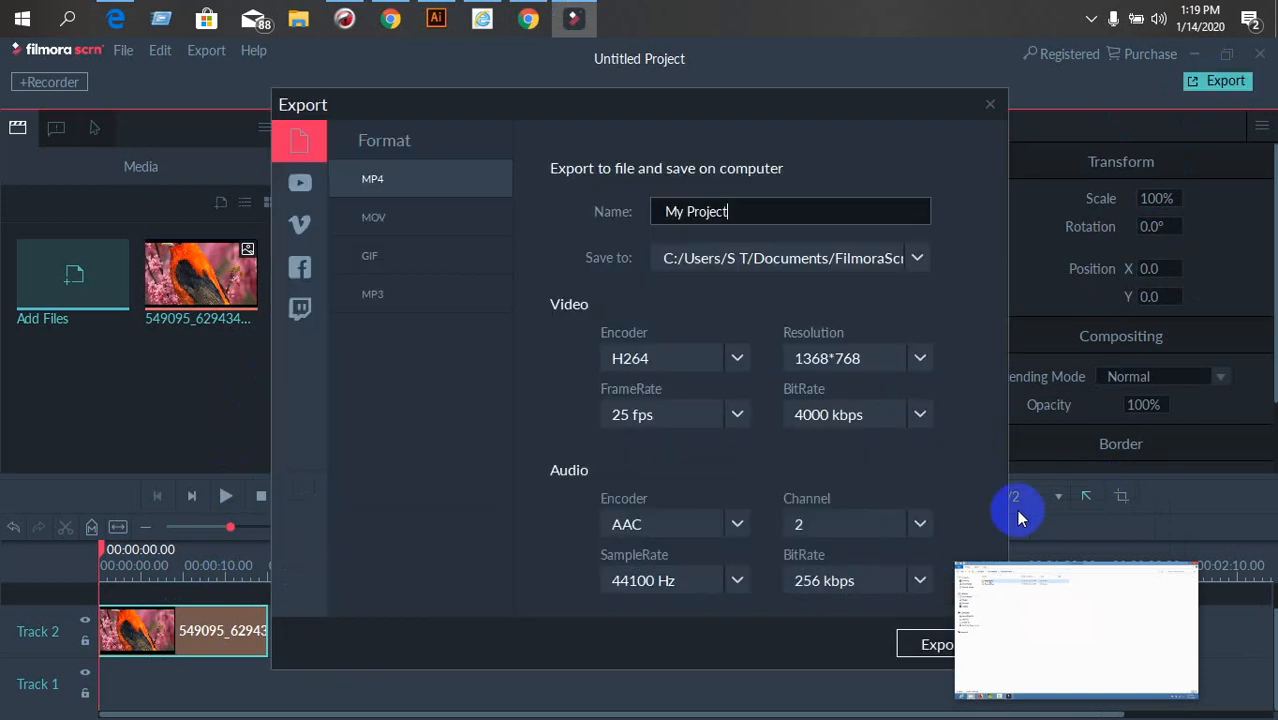
triple_click(790, 211)
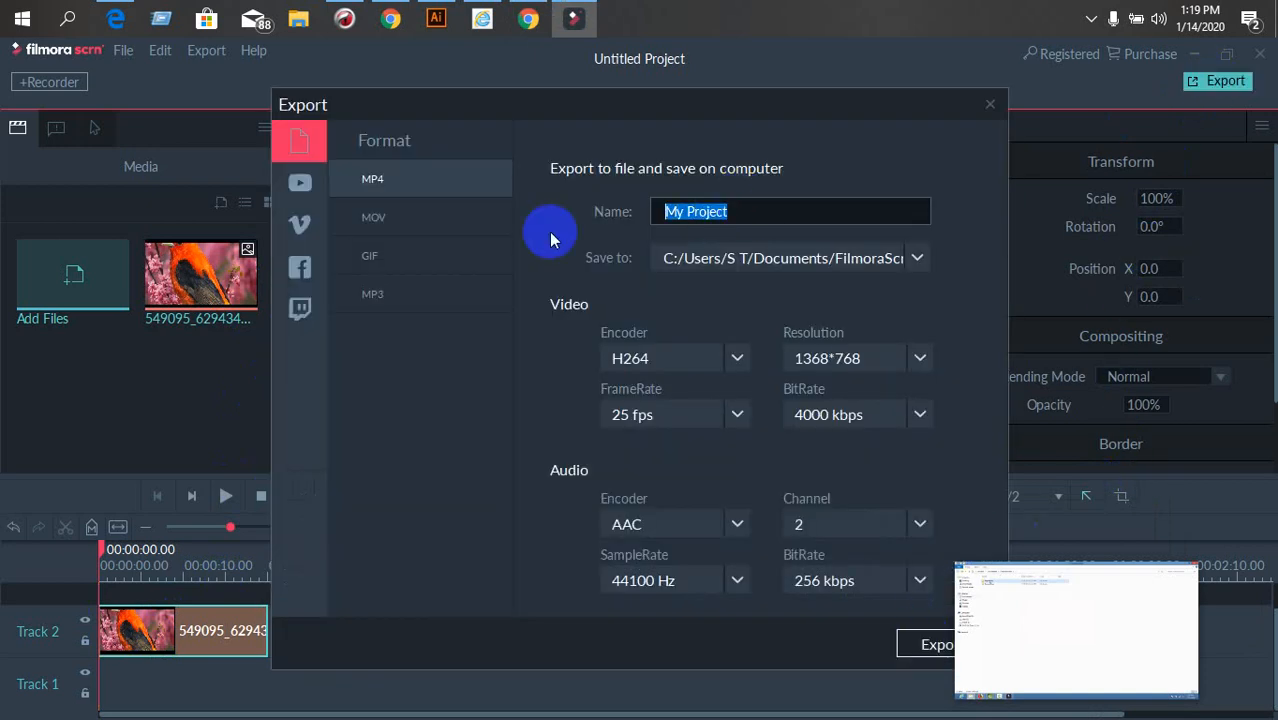
text(azad)
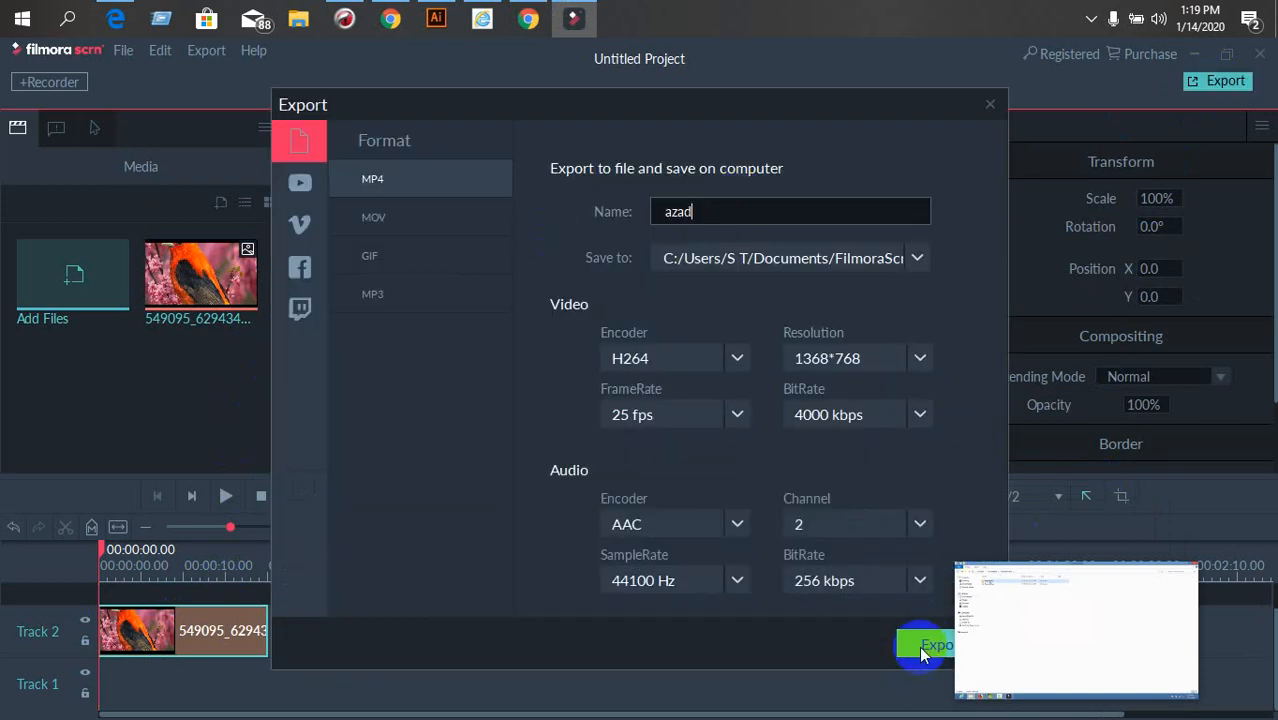
click(920, 645)
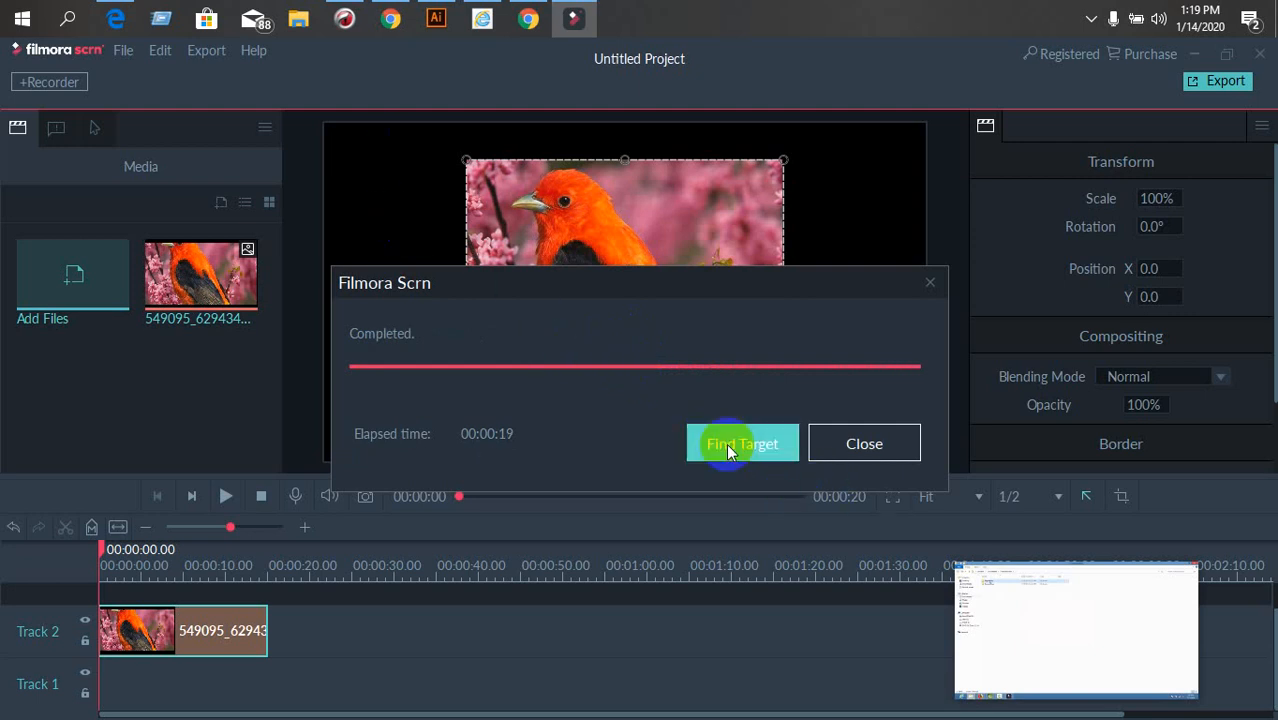
Use Find Target and browse Documents > FilmoraScreen > ExportFiles to reach the exported azad video
click(742, 443)
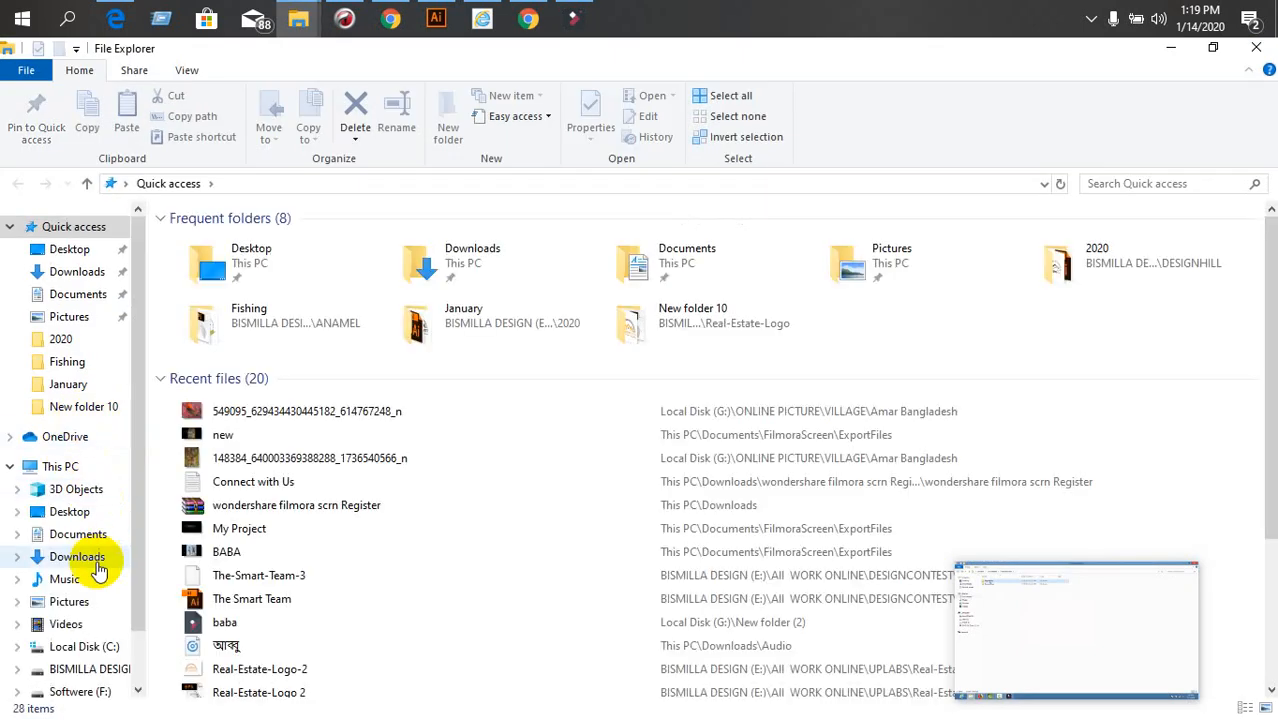
click(78, 533)
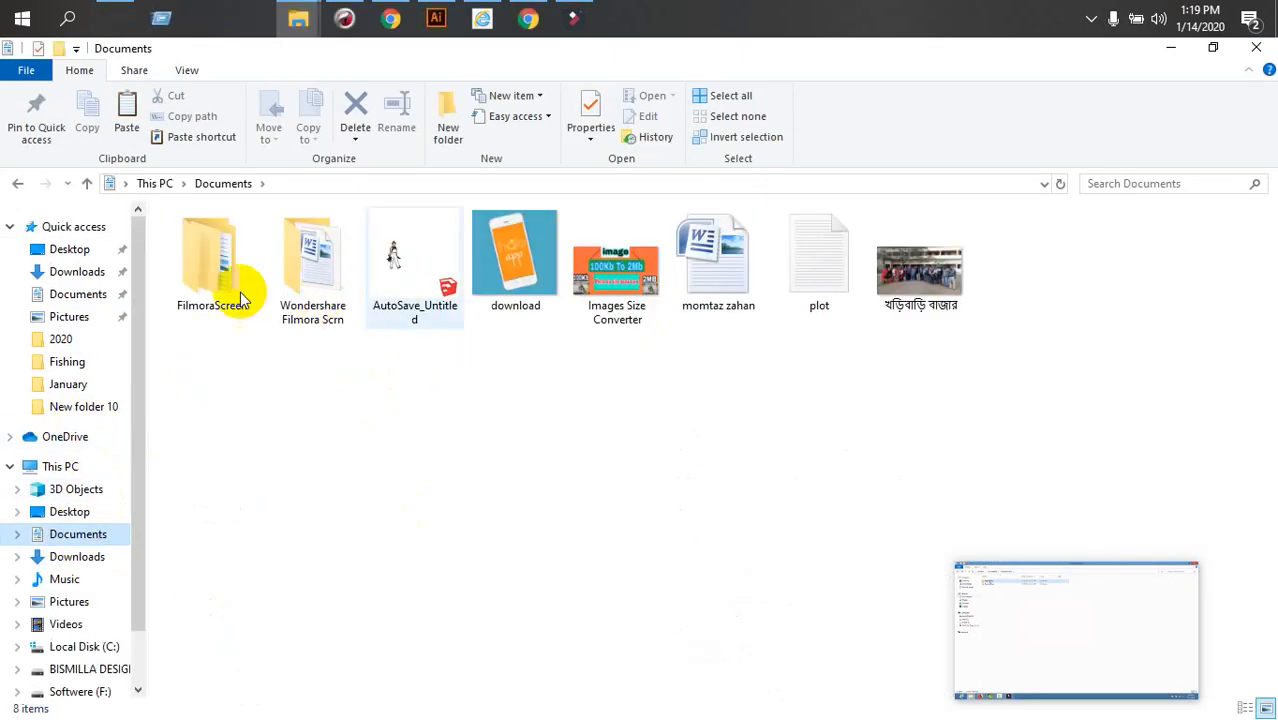
click(211, 260)
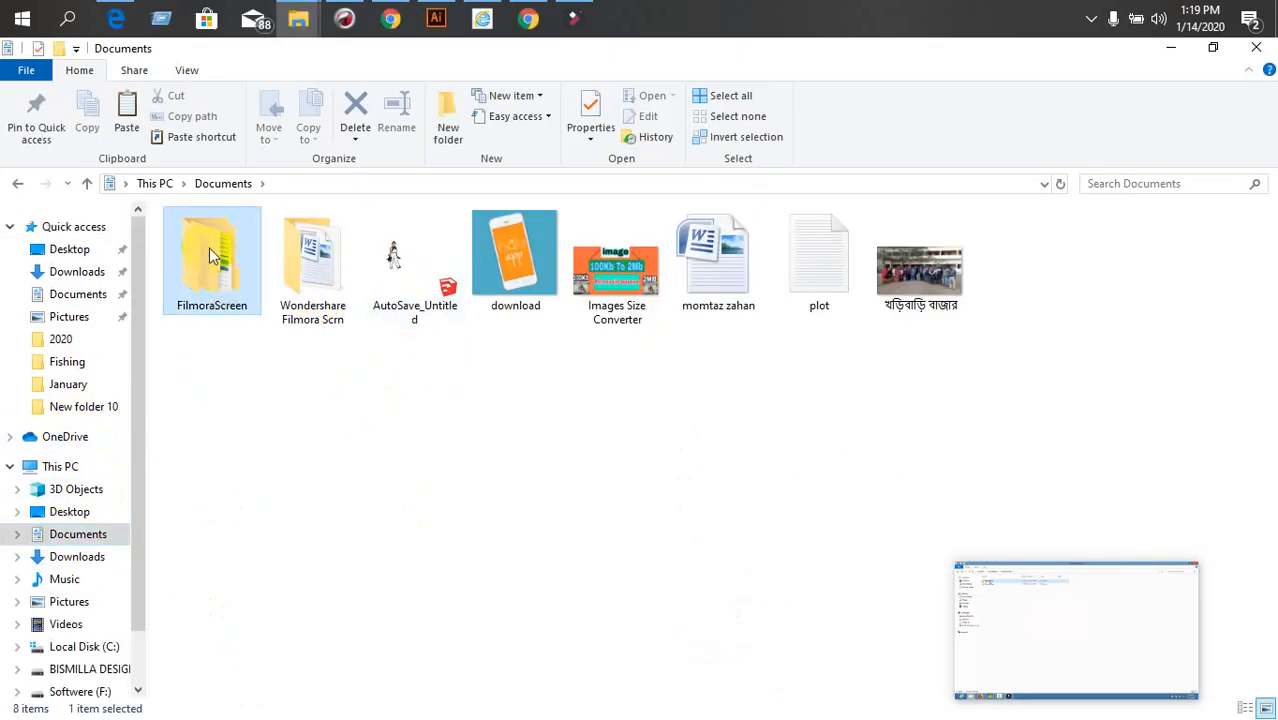
double_click(211, 253)
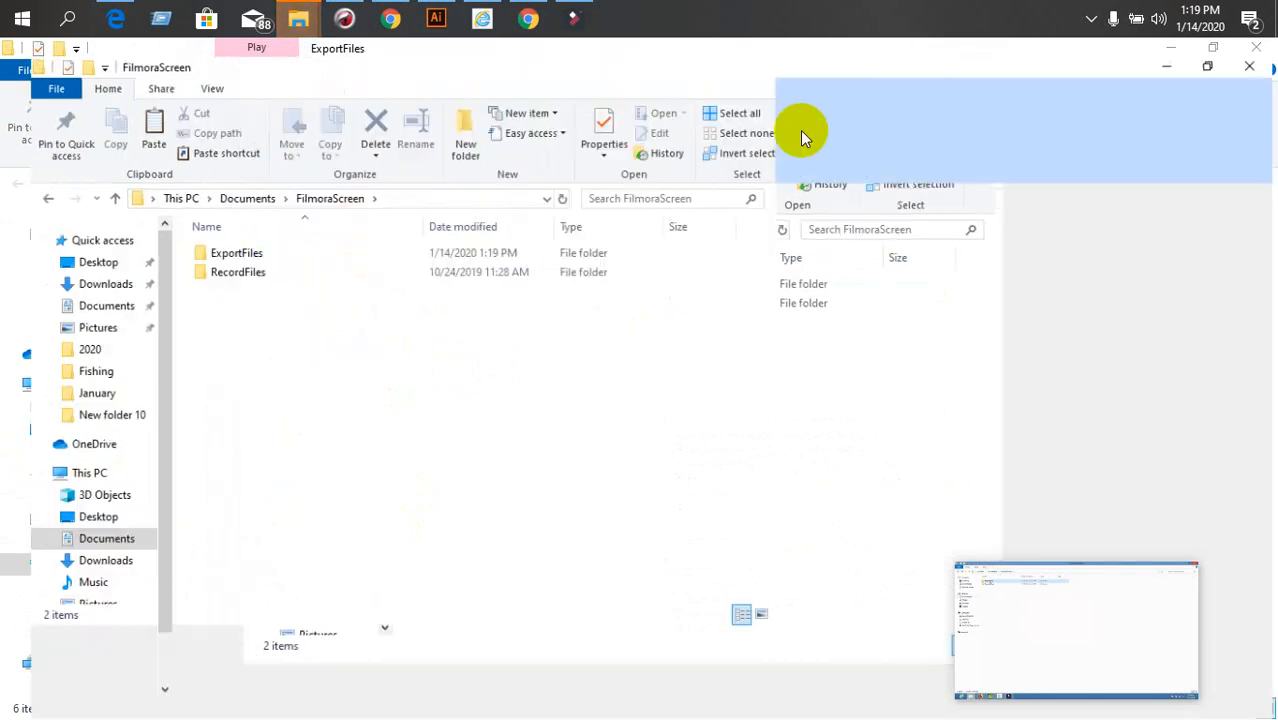
double_click(236, 252)
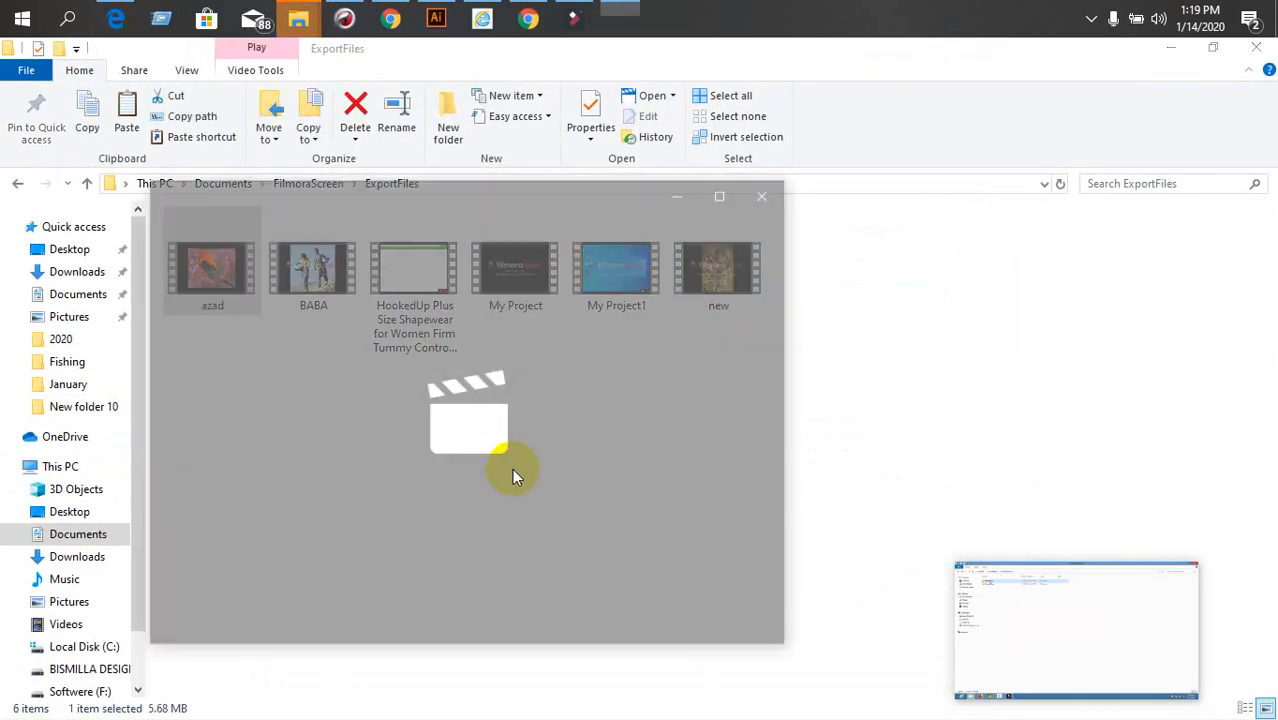
Play the exported 'azad' bird video without watermark in Movies & TV, then close it
double_click(212, 265)
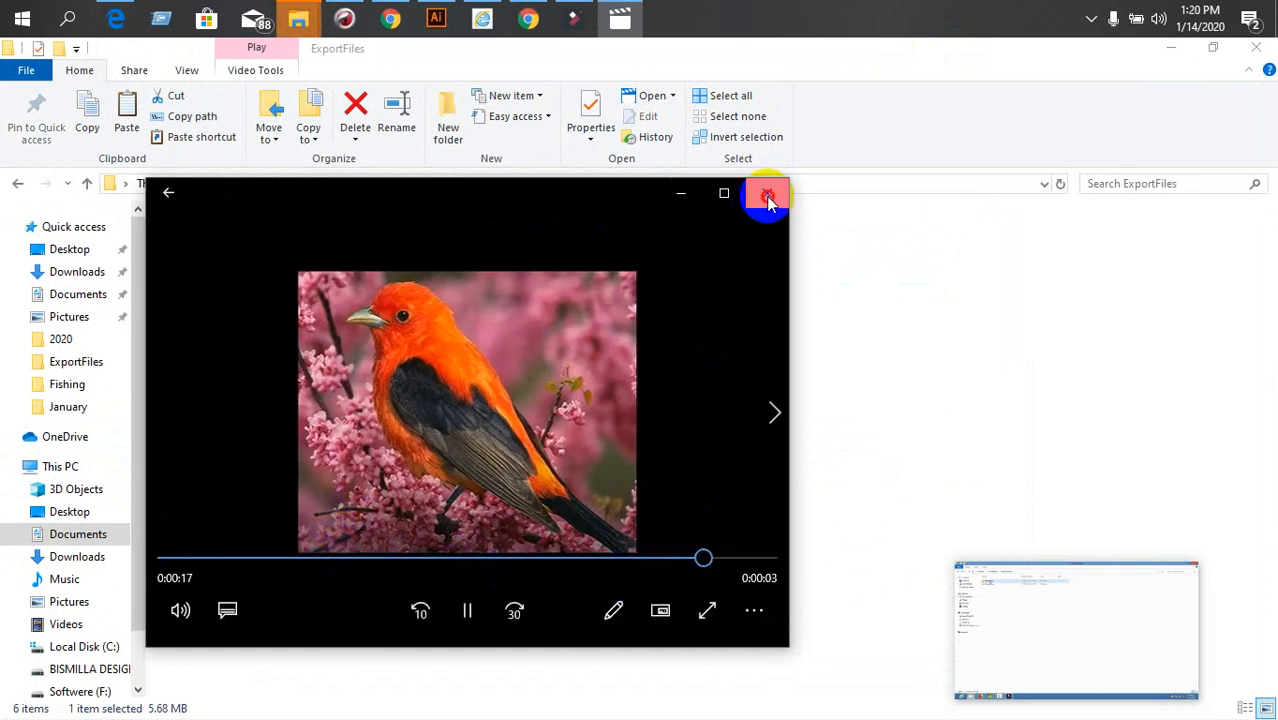
click(768, 193)
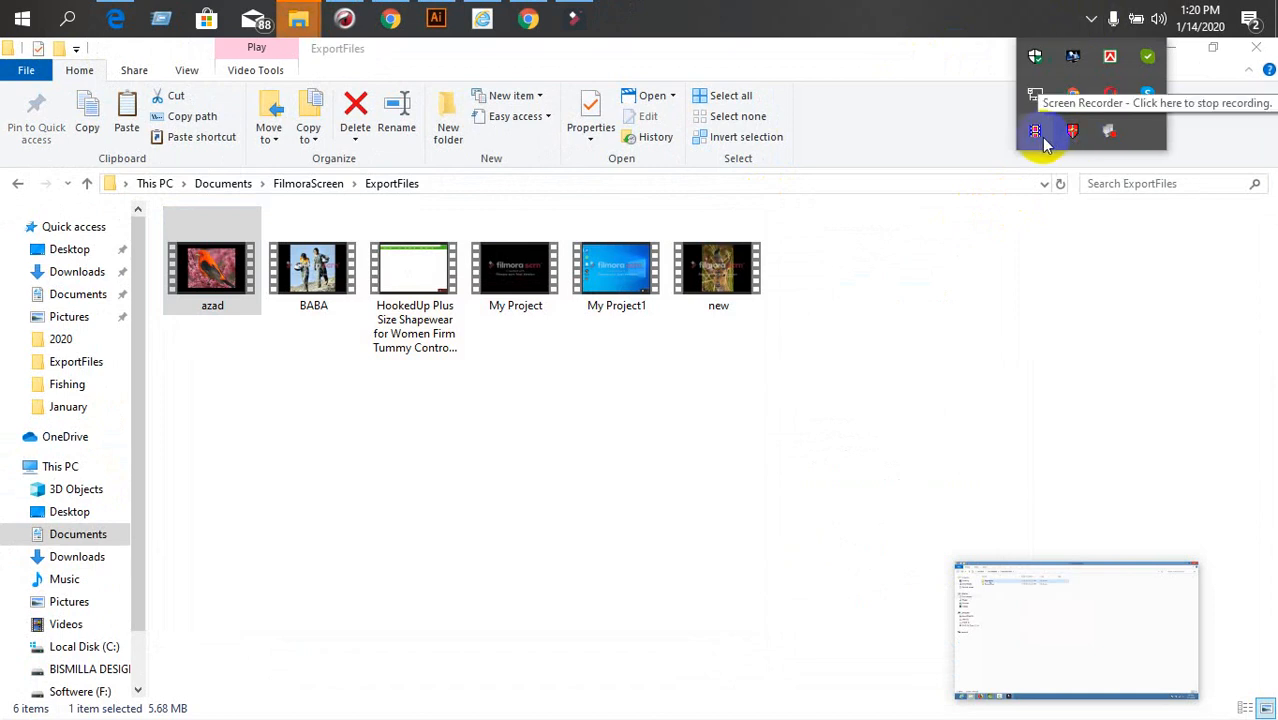